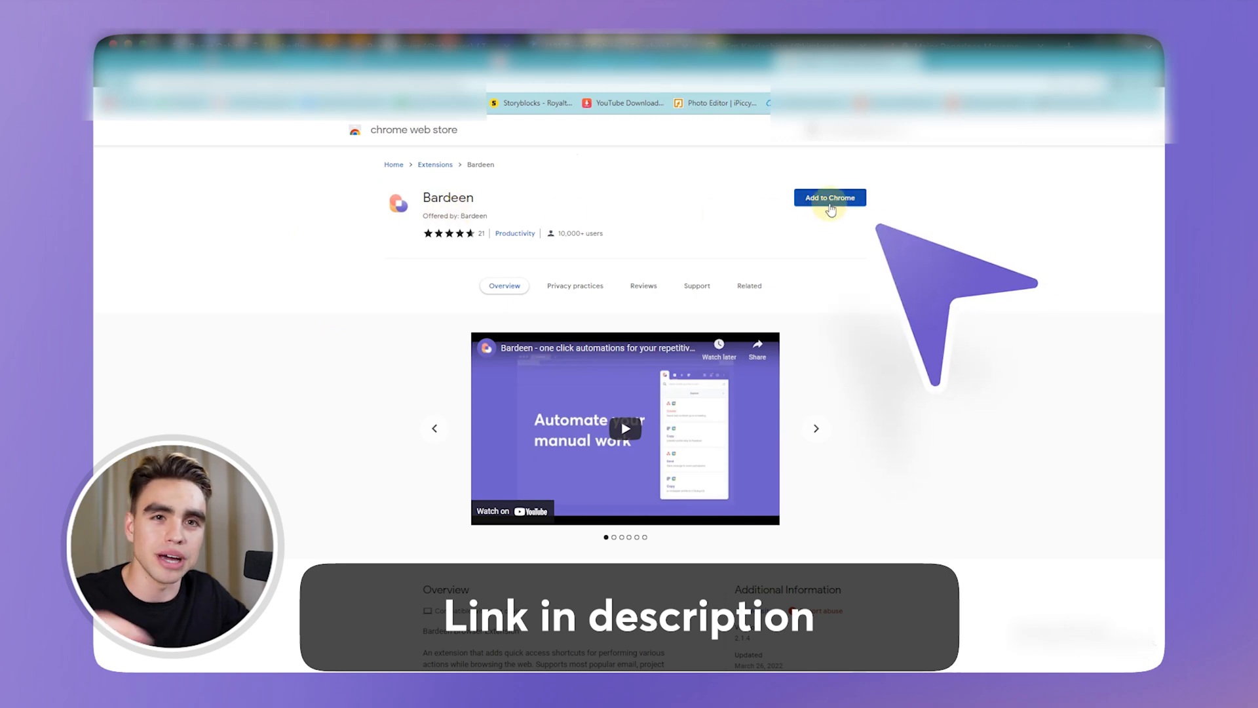
Add the Bardeen extension to Chrome and confirm the permissions dialog.
click(829, 198)
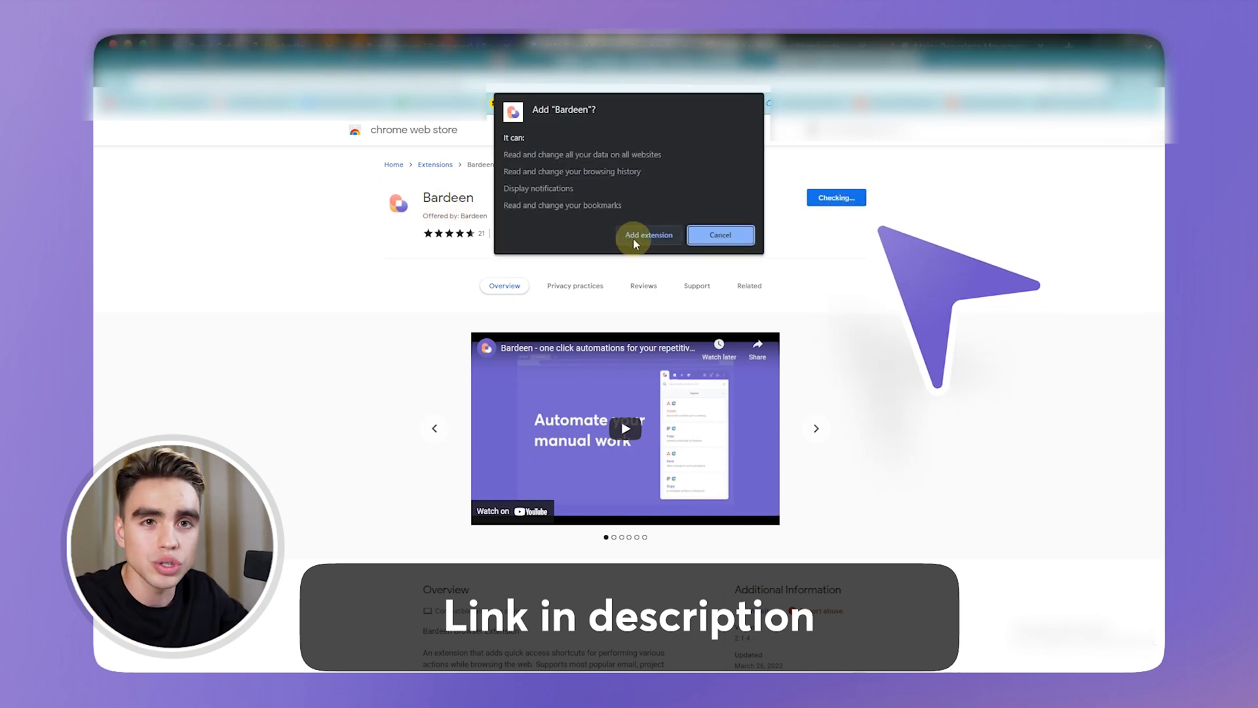
click(649, 235)
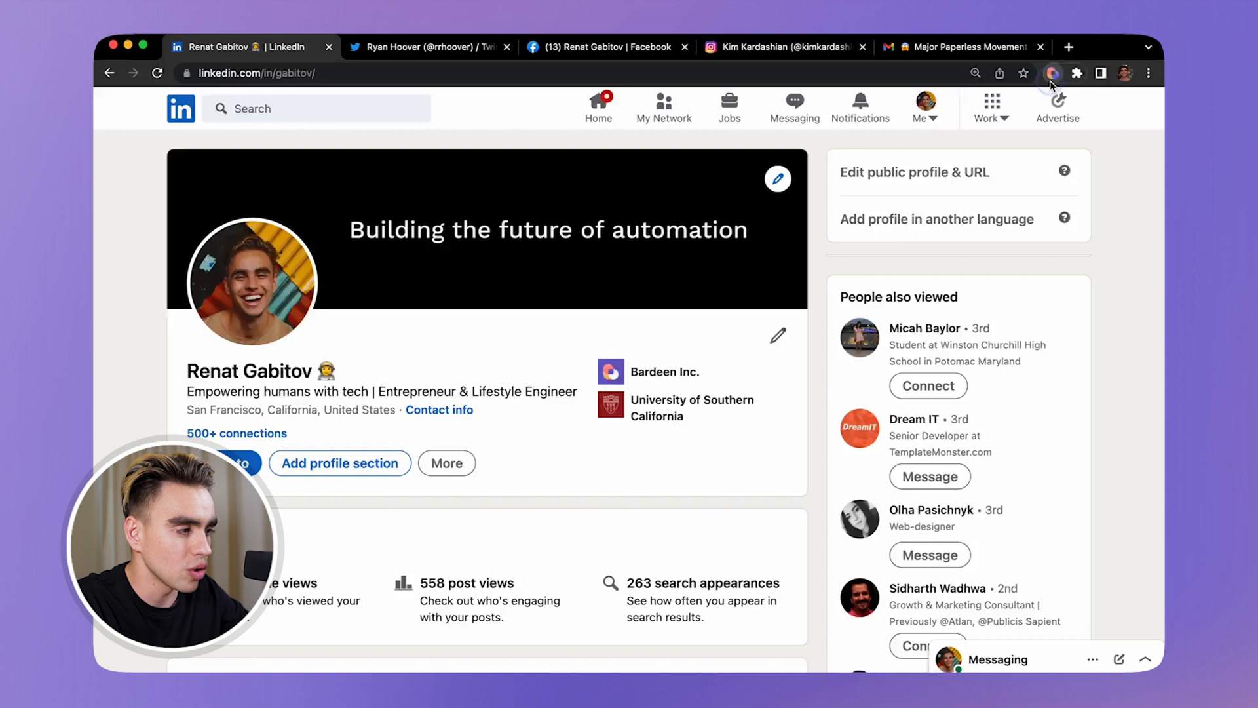
Run 'Copy LinkedIn profile to a Notion database' on Renat Gabitov's LinkedIn profile.
click(1052, 73)
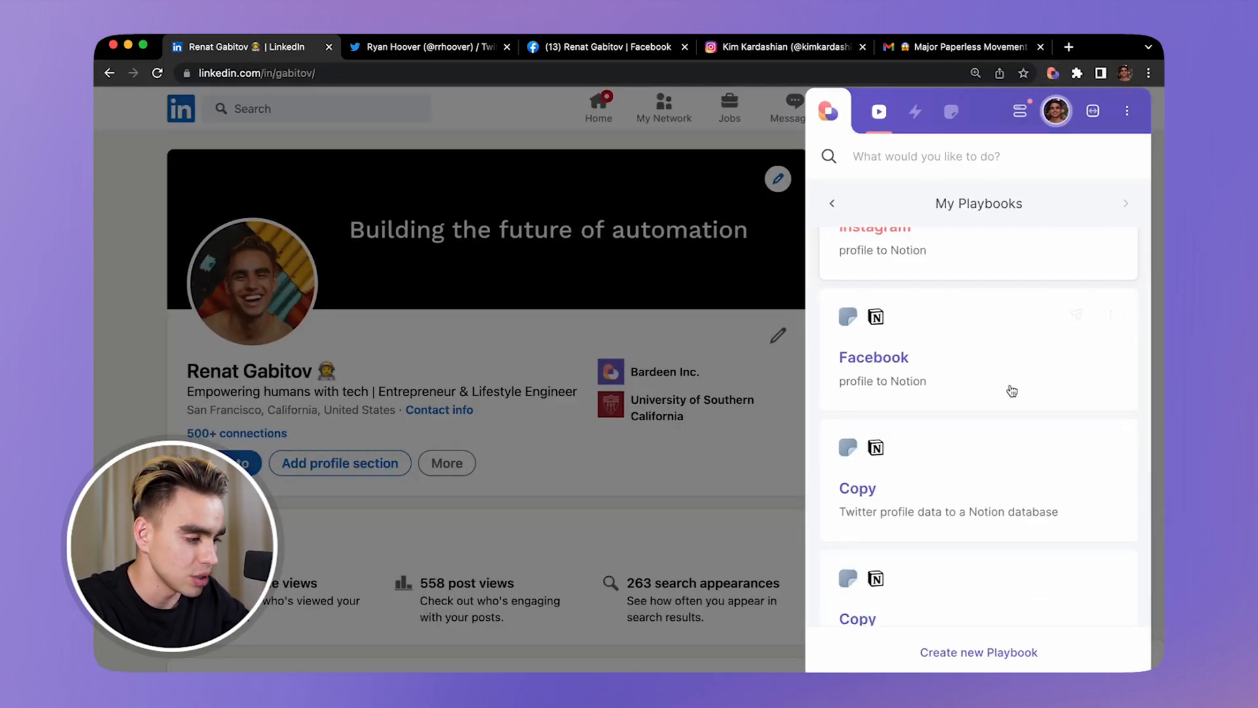
scroll(down, 3)
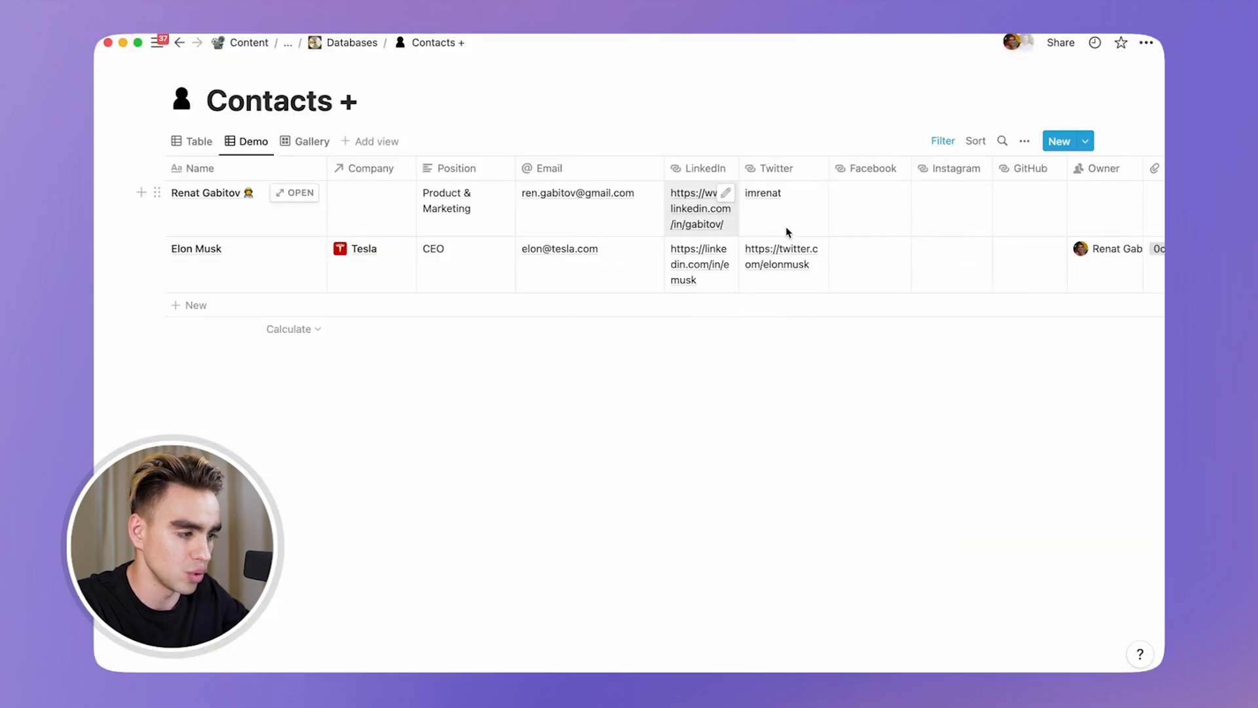
mouse_move(659, 244)
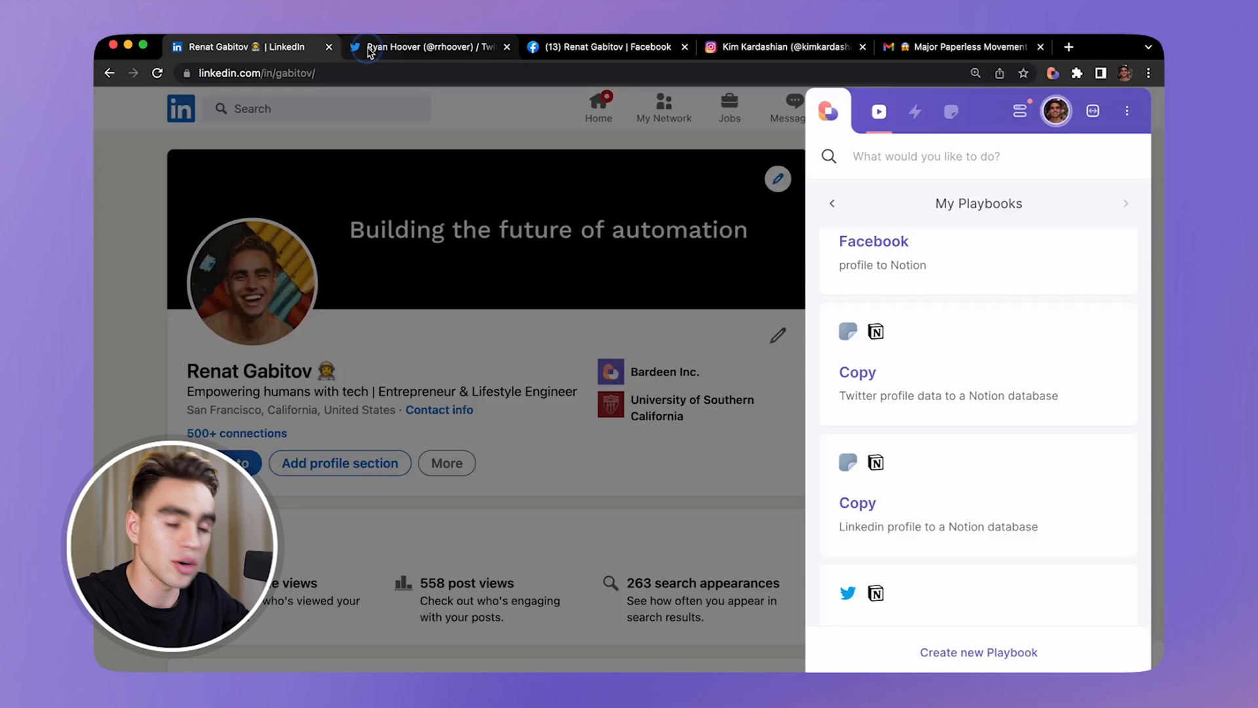
click(429, 47)
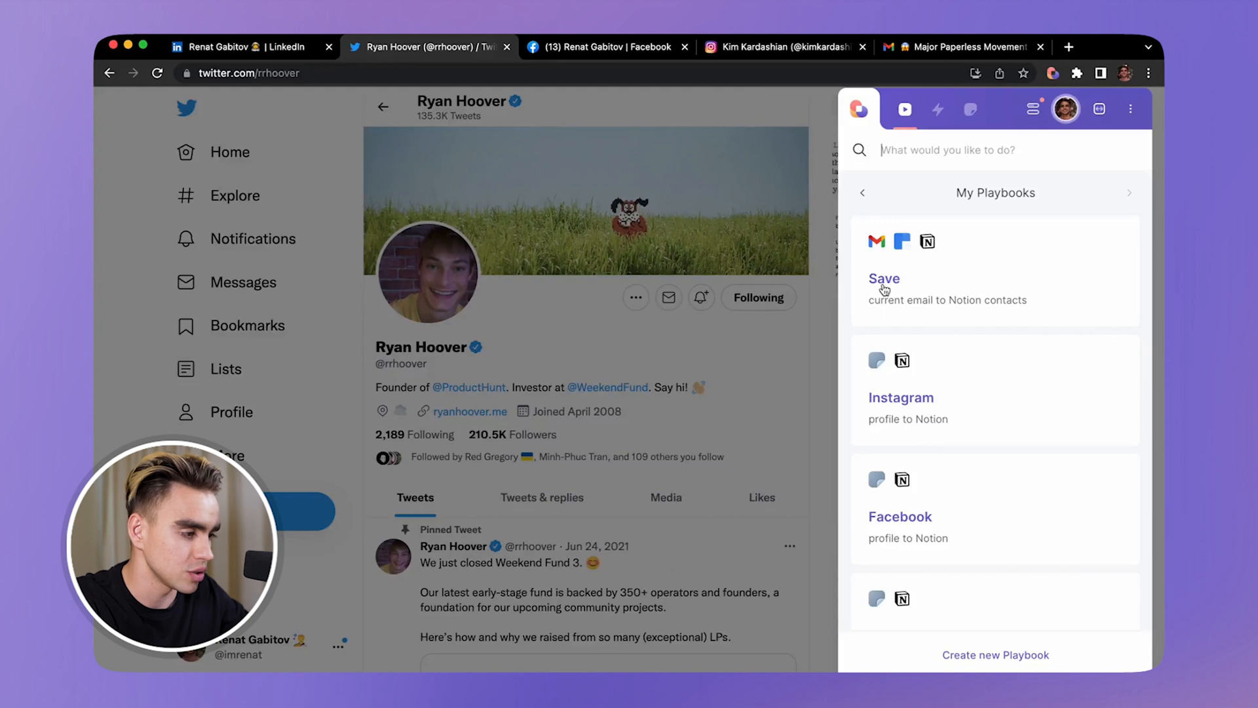
scroll(down, 3)
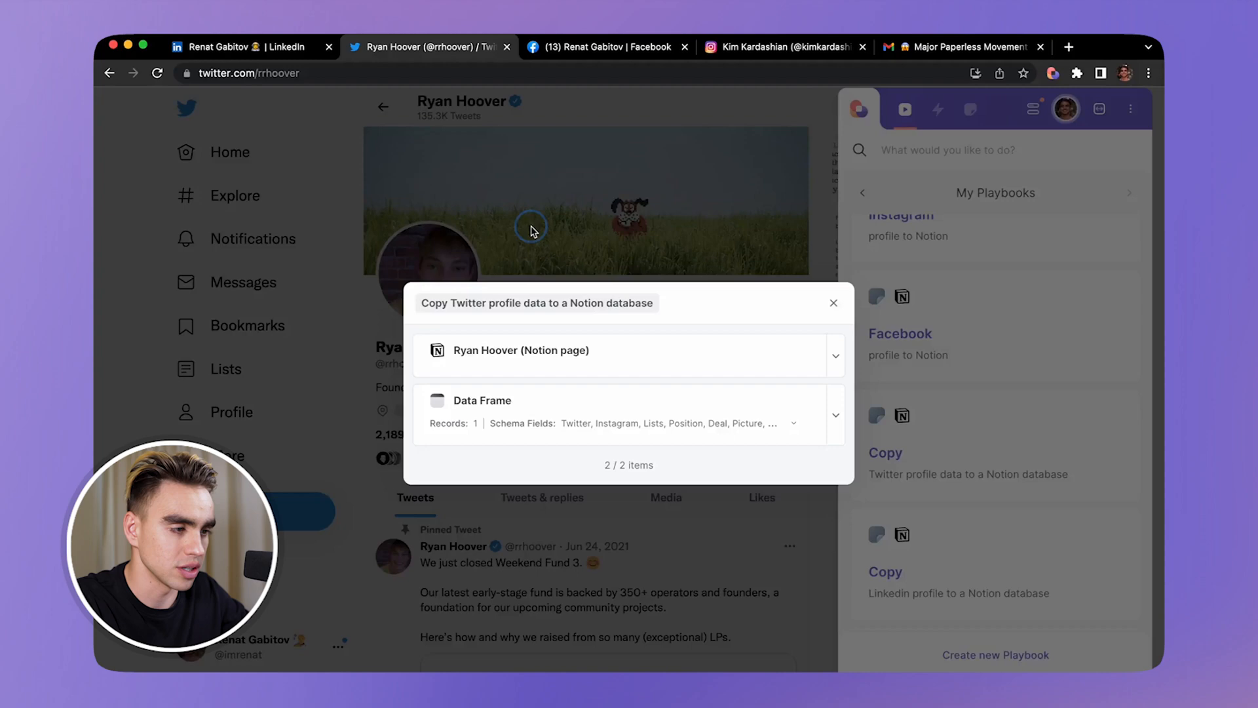
click(606, 47)
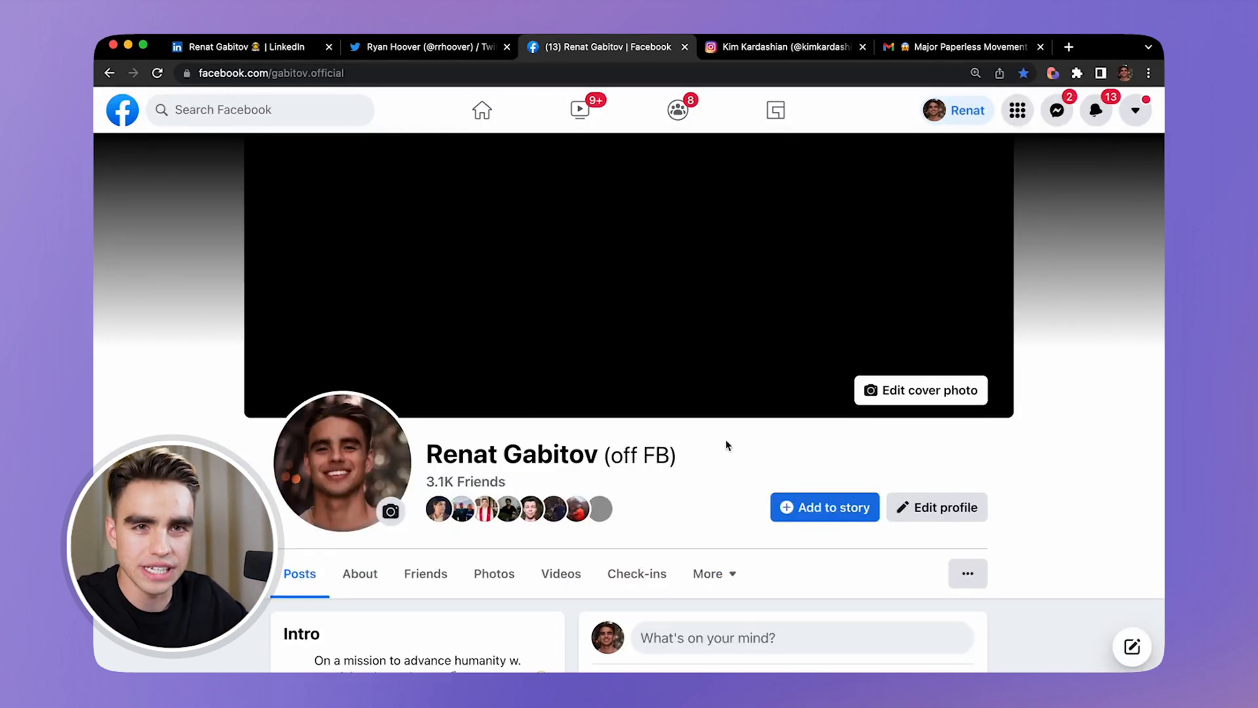
Run 'Facebook profile to Notion' via Alt+B, verify the new Contacts row, and close the Notion tab.
key(alt+b)
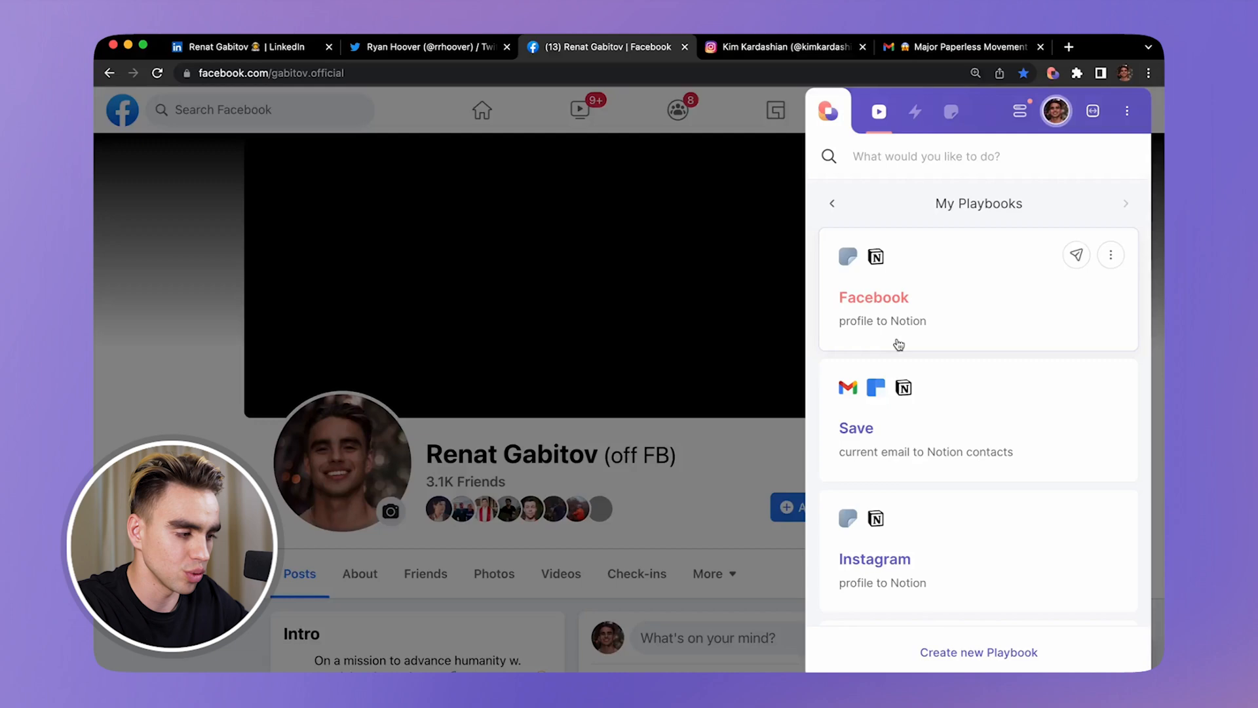
click(873, 298)
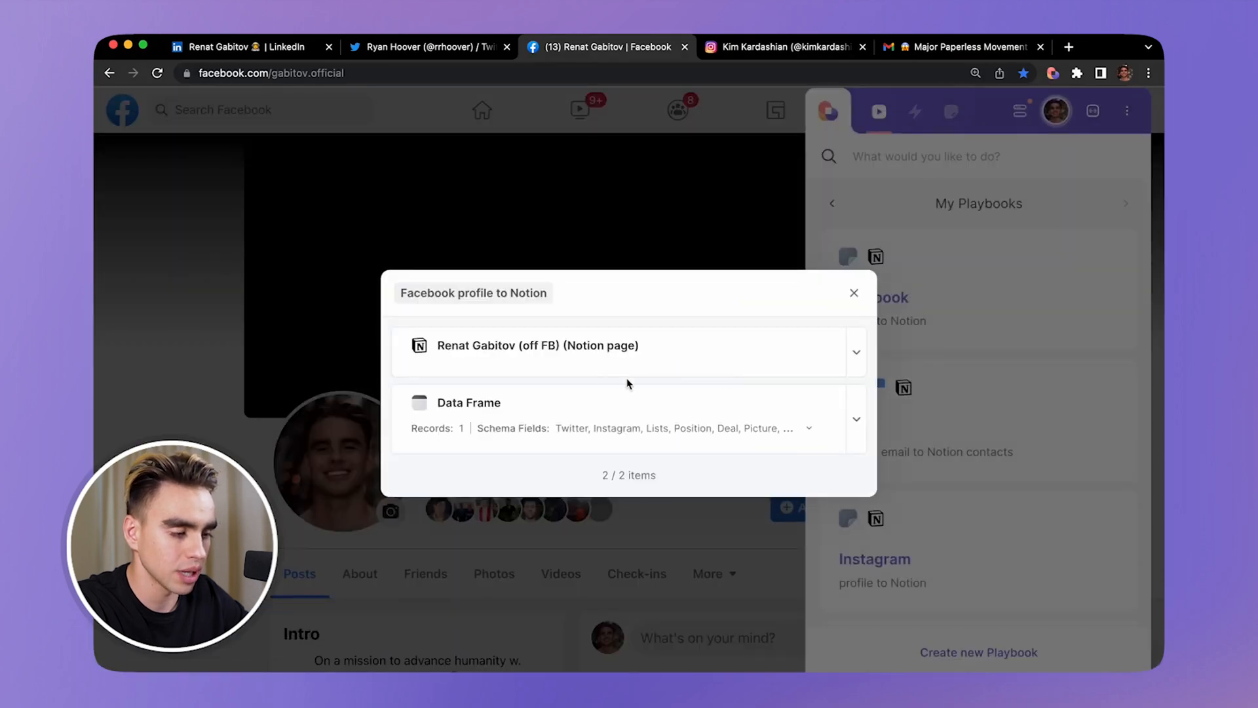
click(856, 351)
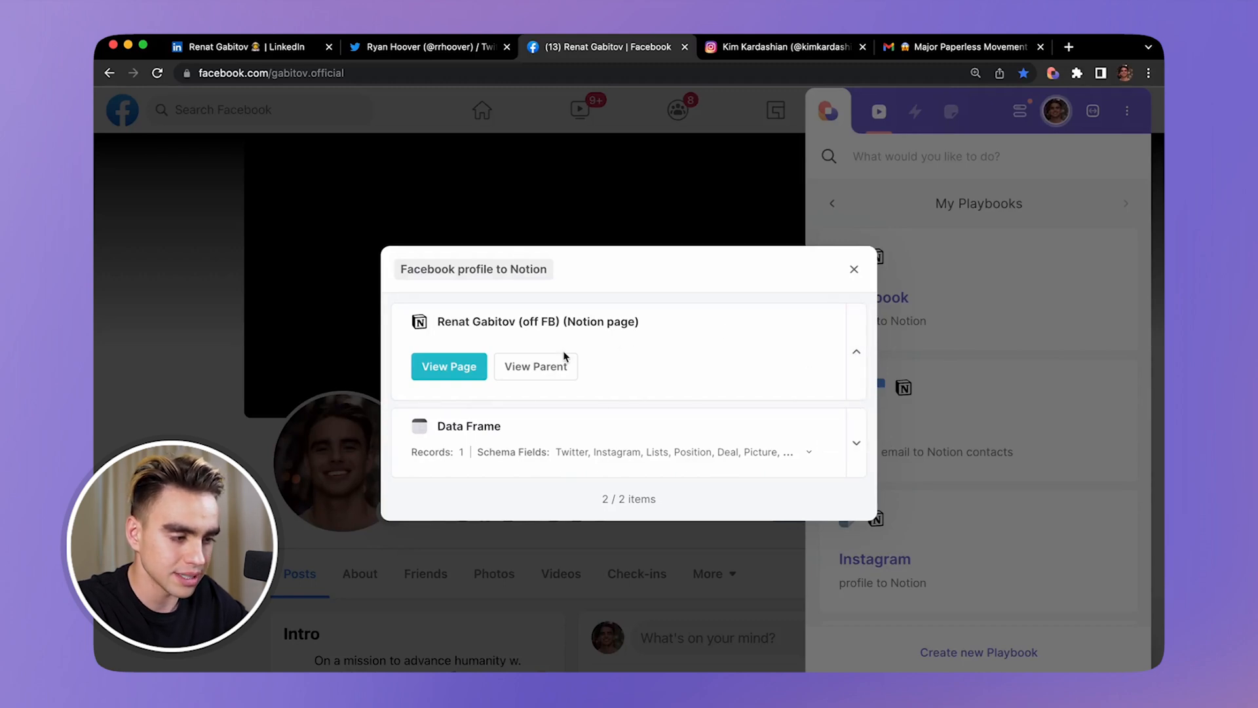
click(448, 366)
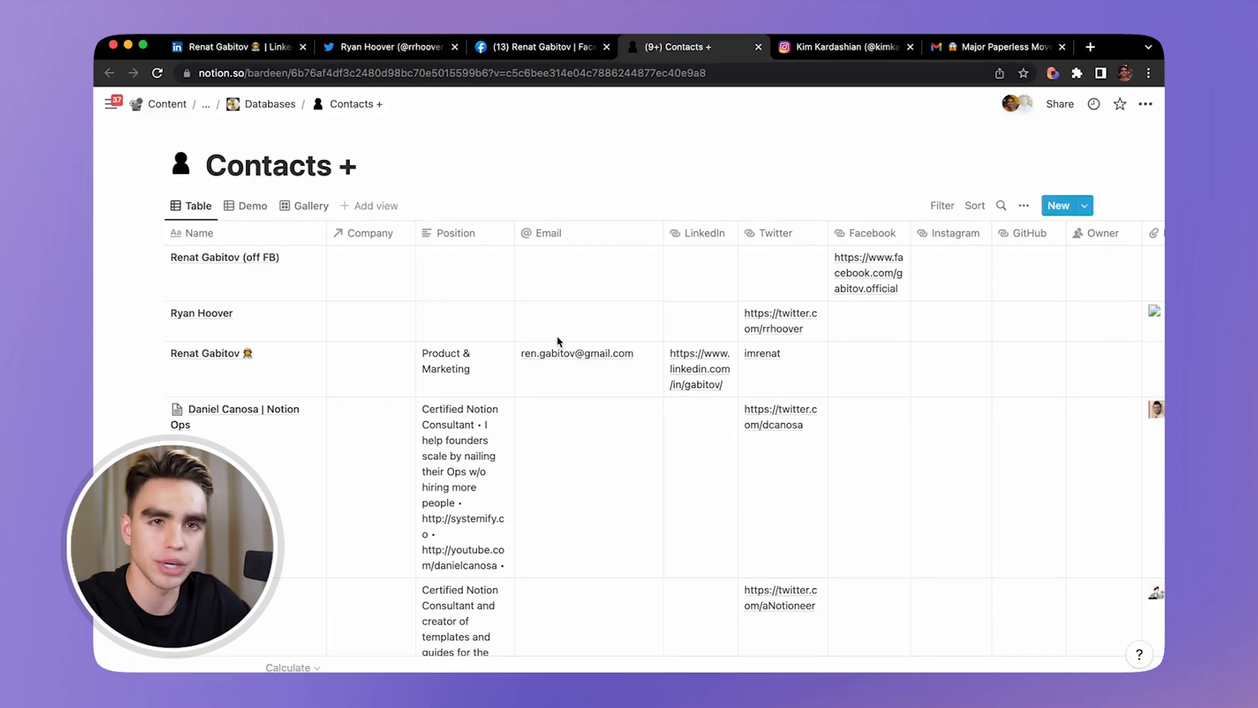
key(cmd+w)
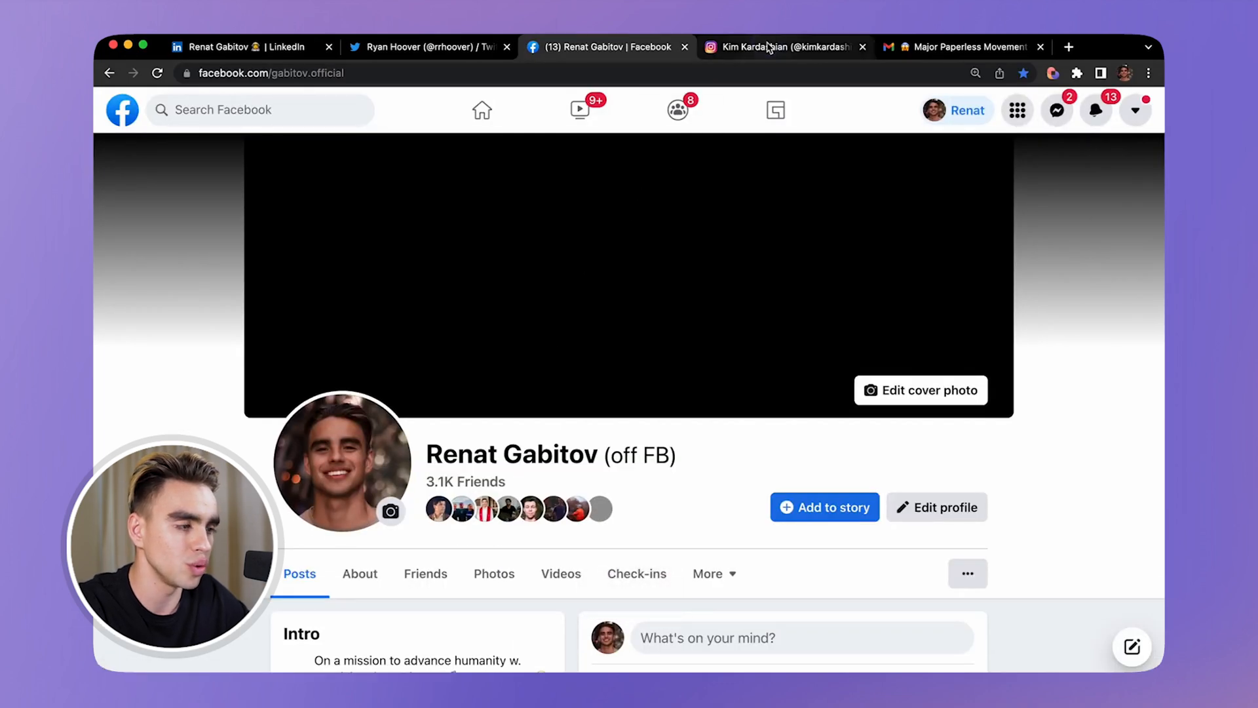
click(782, 47)
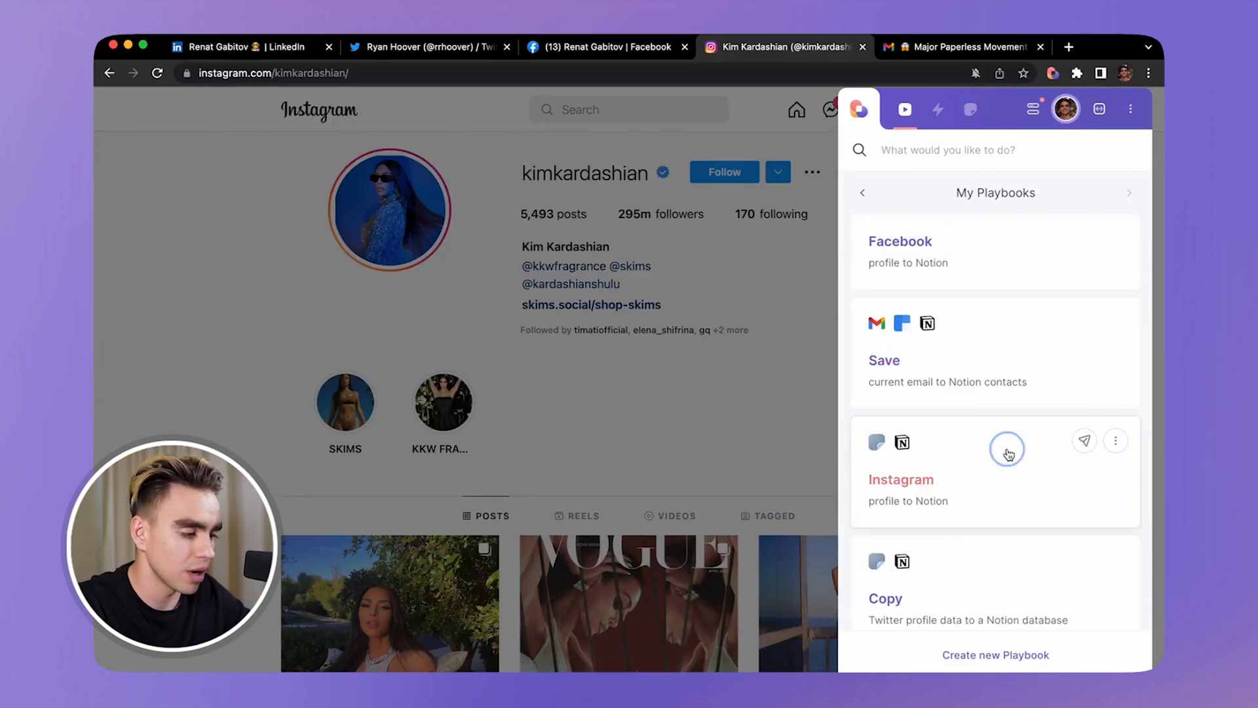
click(1006, 448)
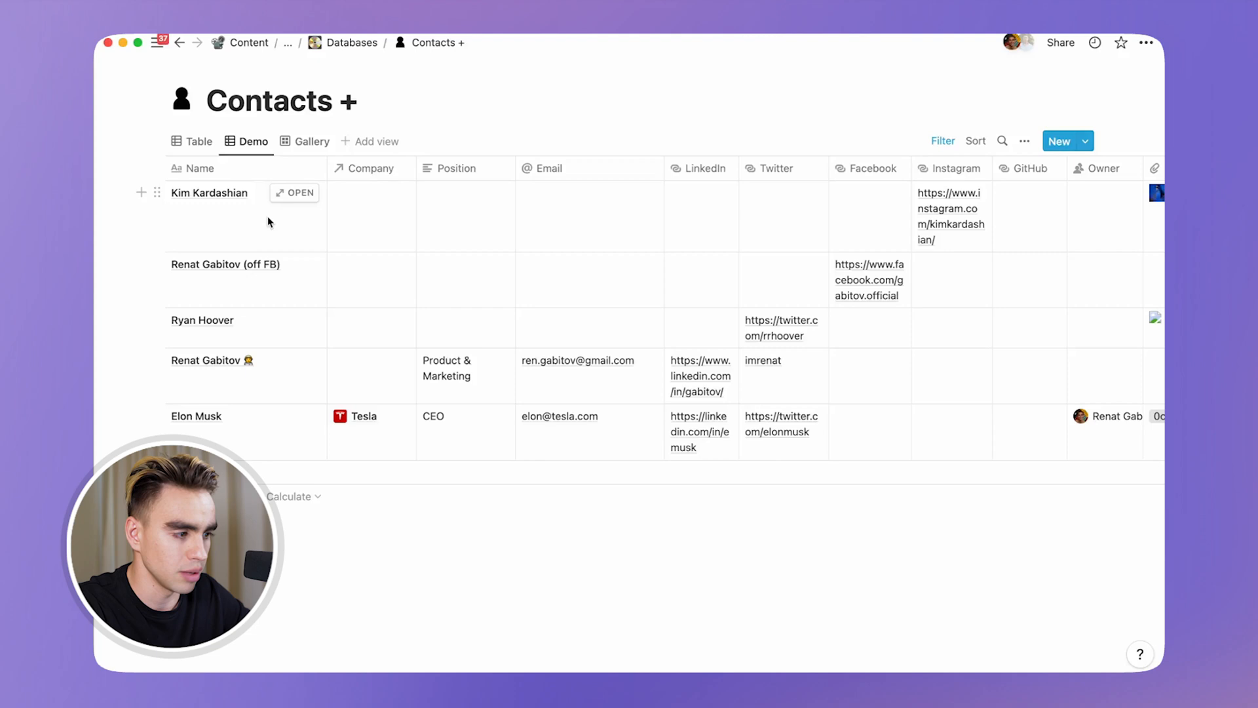
scroll(right, 3)
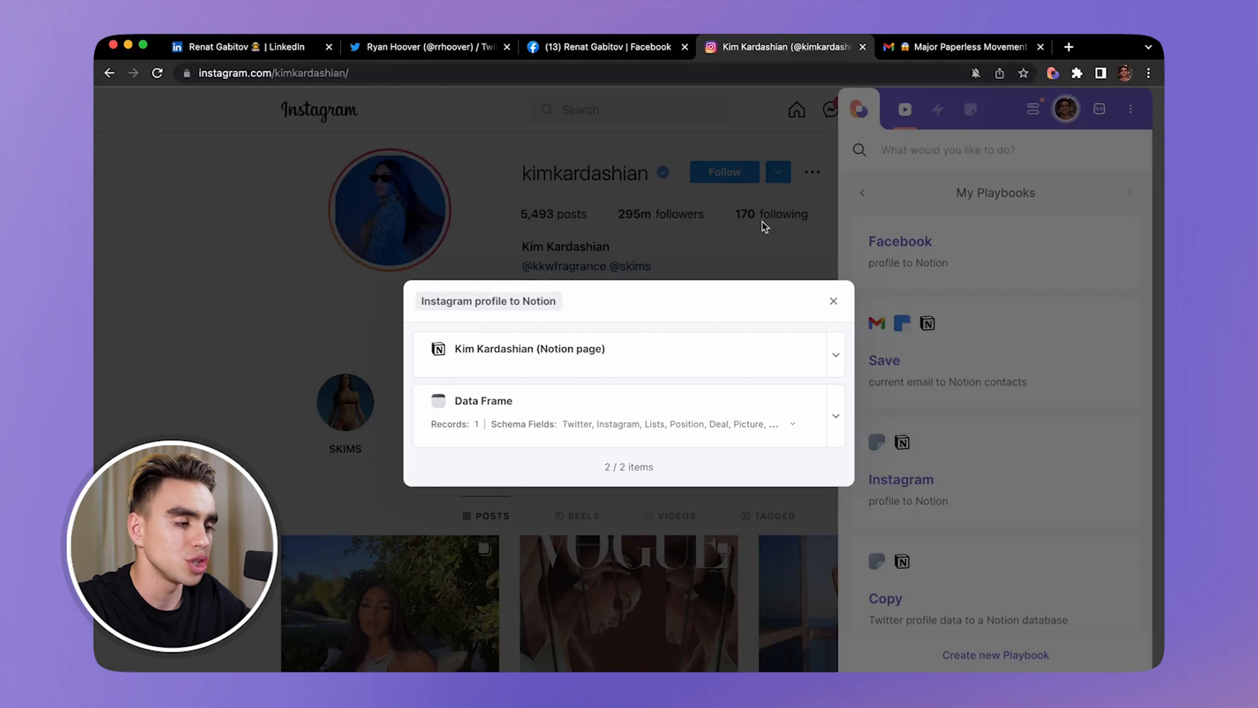
click(834, 302)
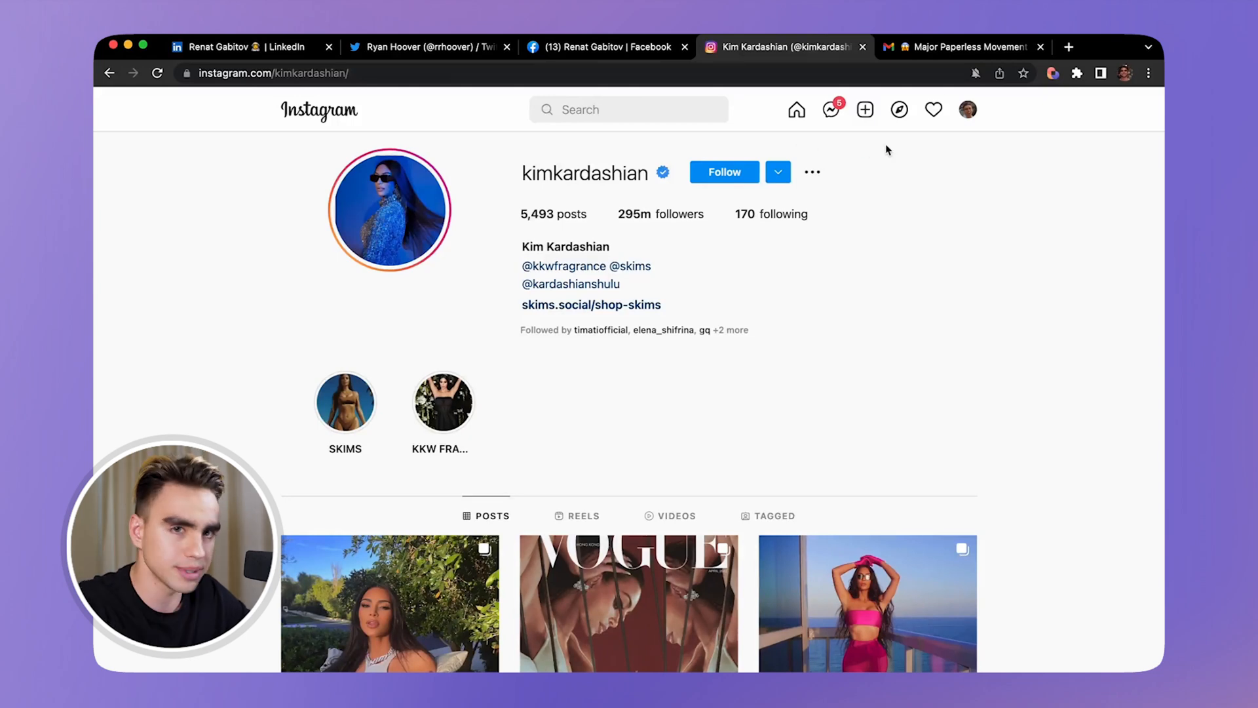
mouse_move(1043, 108)
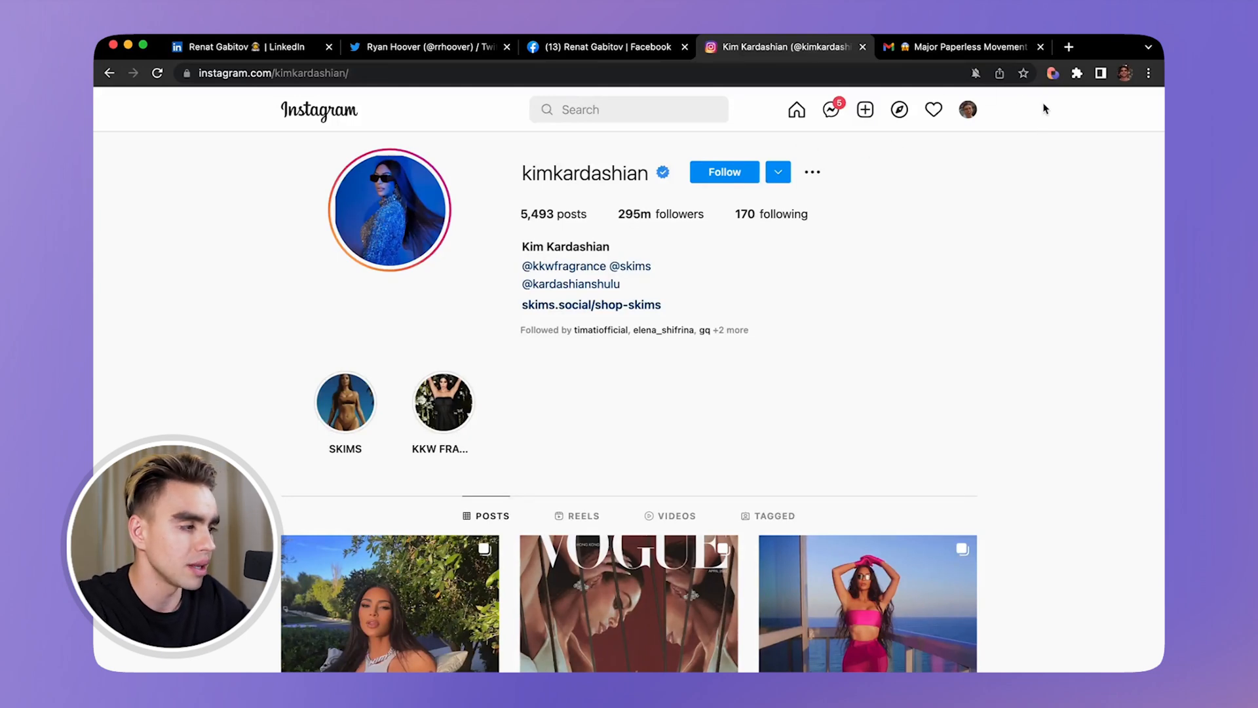
Create a new playbook starting with Scrape Data On Active Tab and a new scraper template with URL.
click(1052, 74)
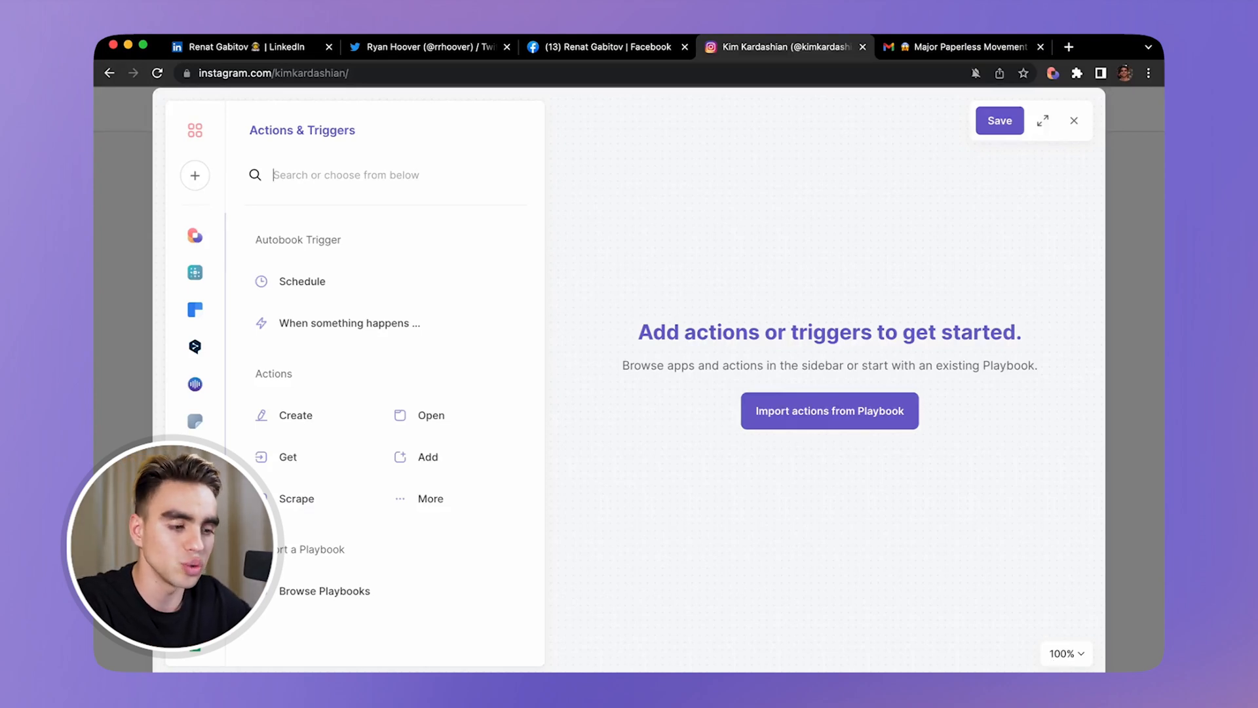
mouse_move(340, 511)
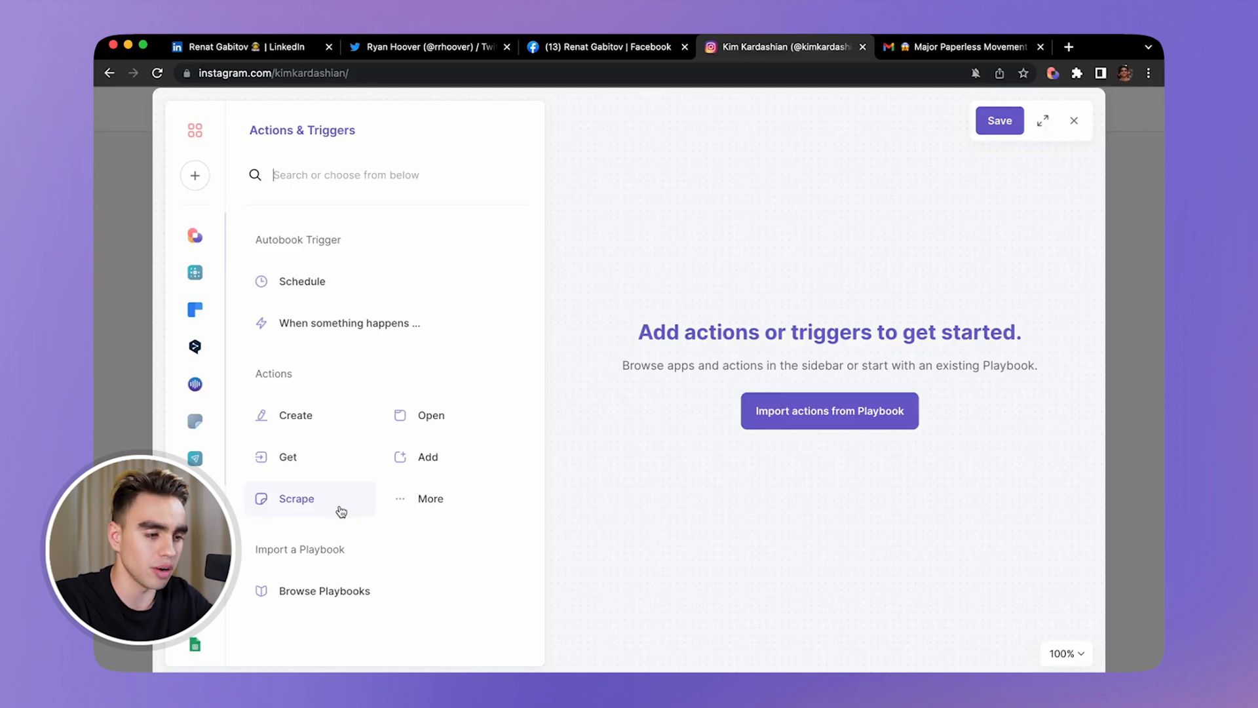
click(296, 498)
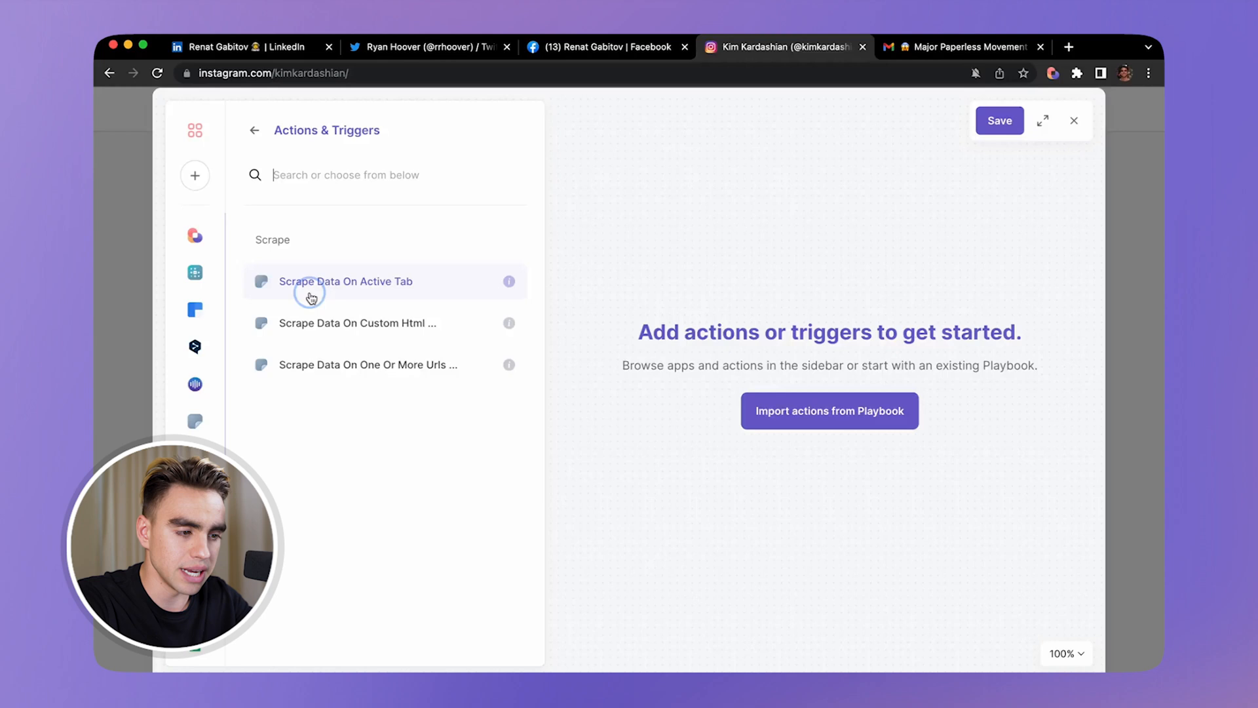
click(345, 281)
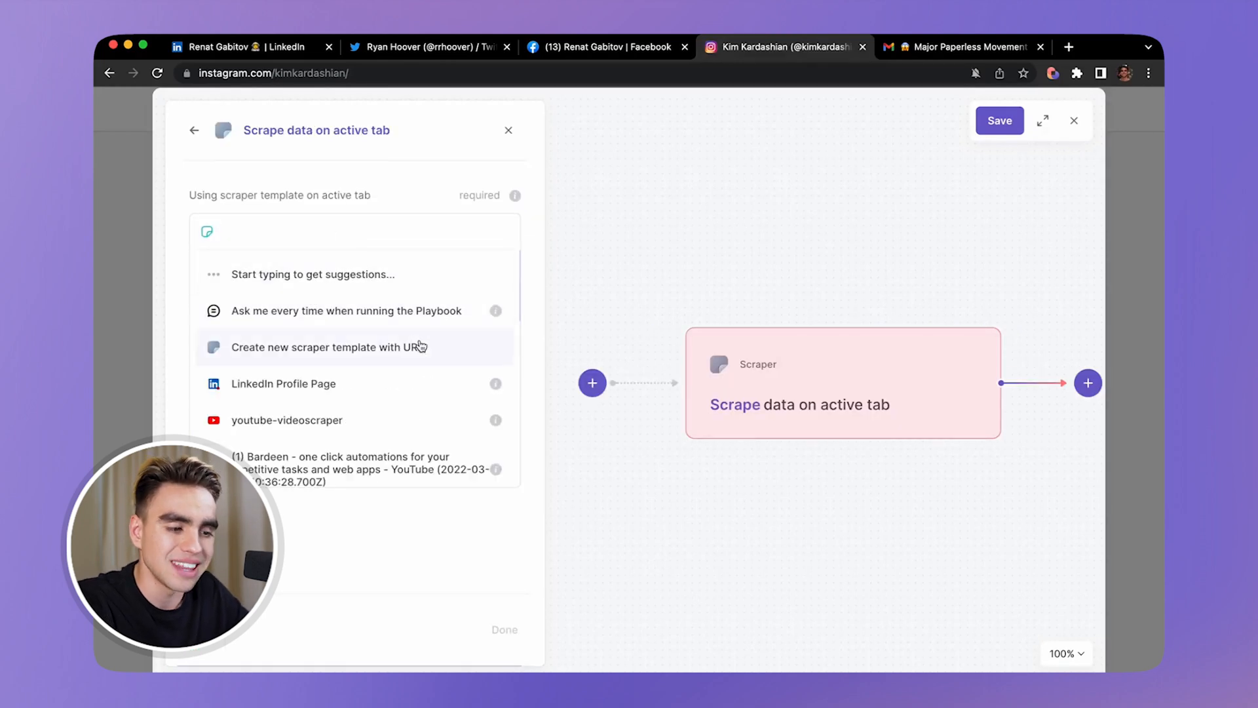
click(326, 346)
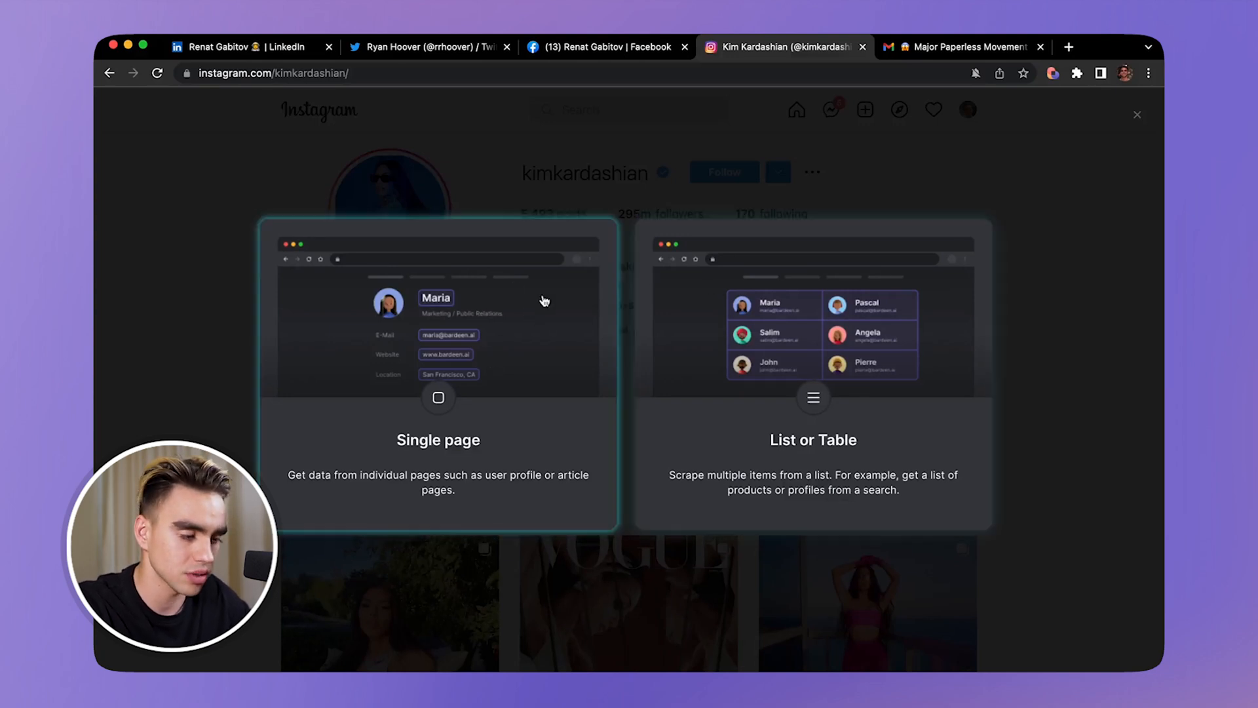
Start a single-page template and define Handle, Followers, Following, Description and Name fields.
click(438, 397)
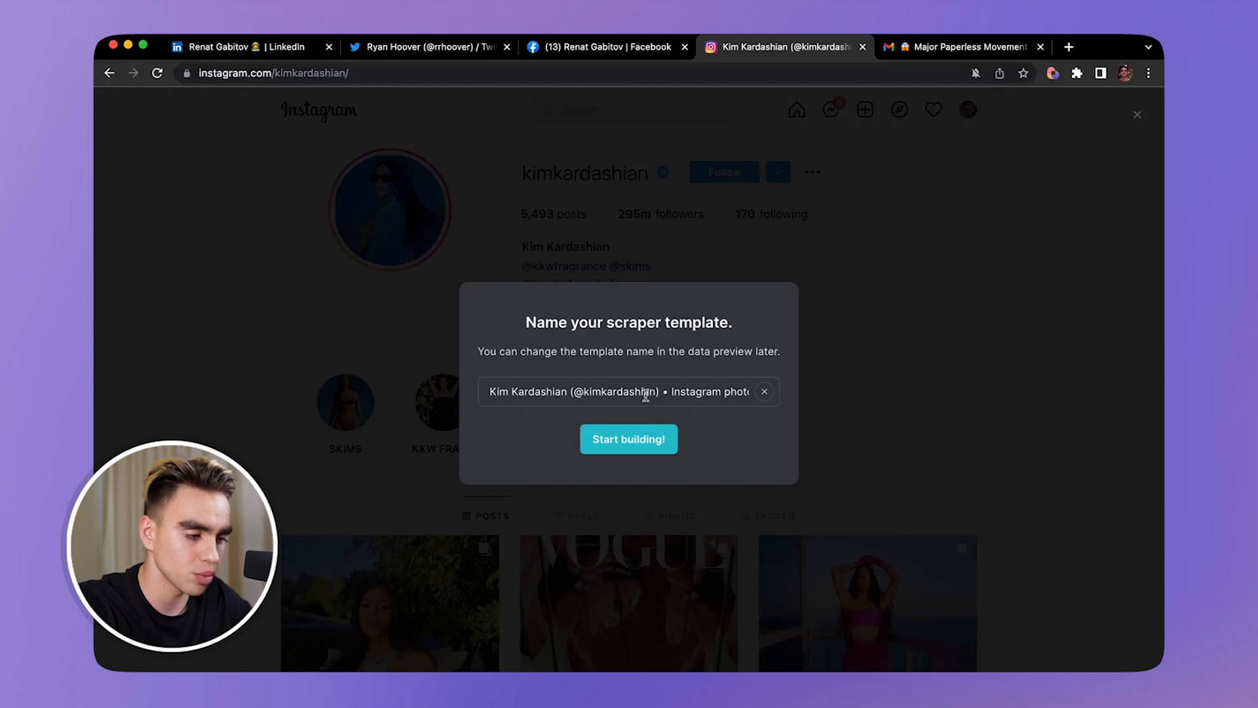
click(629, 439)
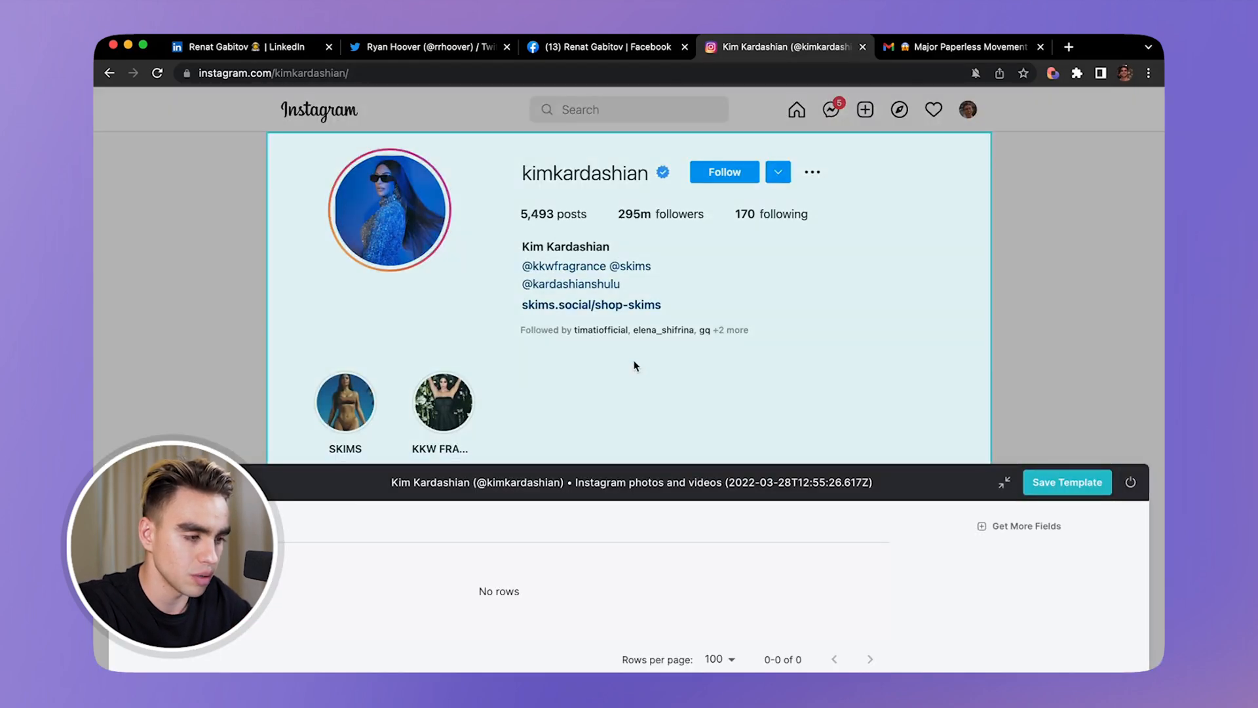
double_click(585, 172)
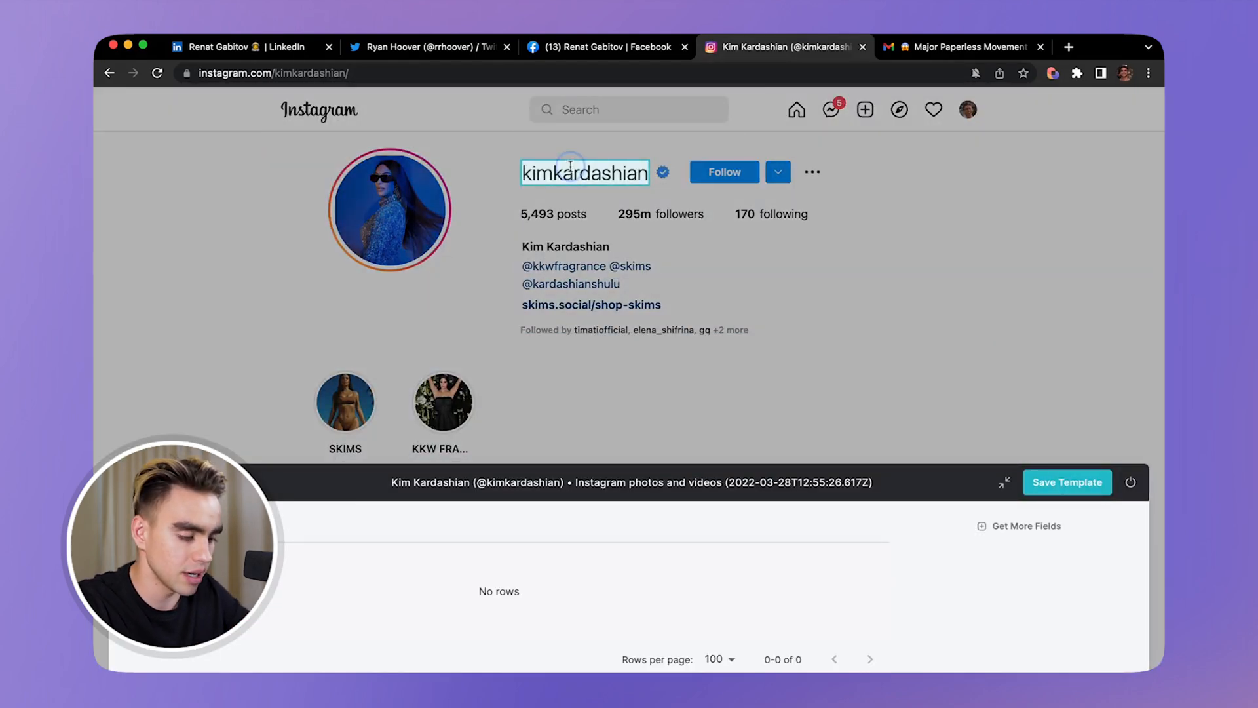
click(584, 173)
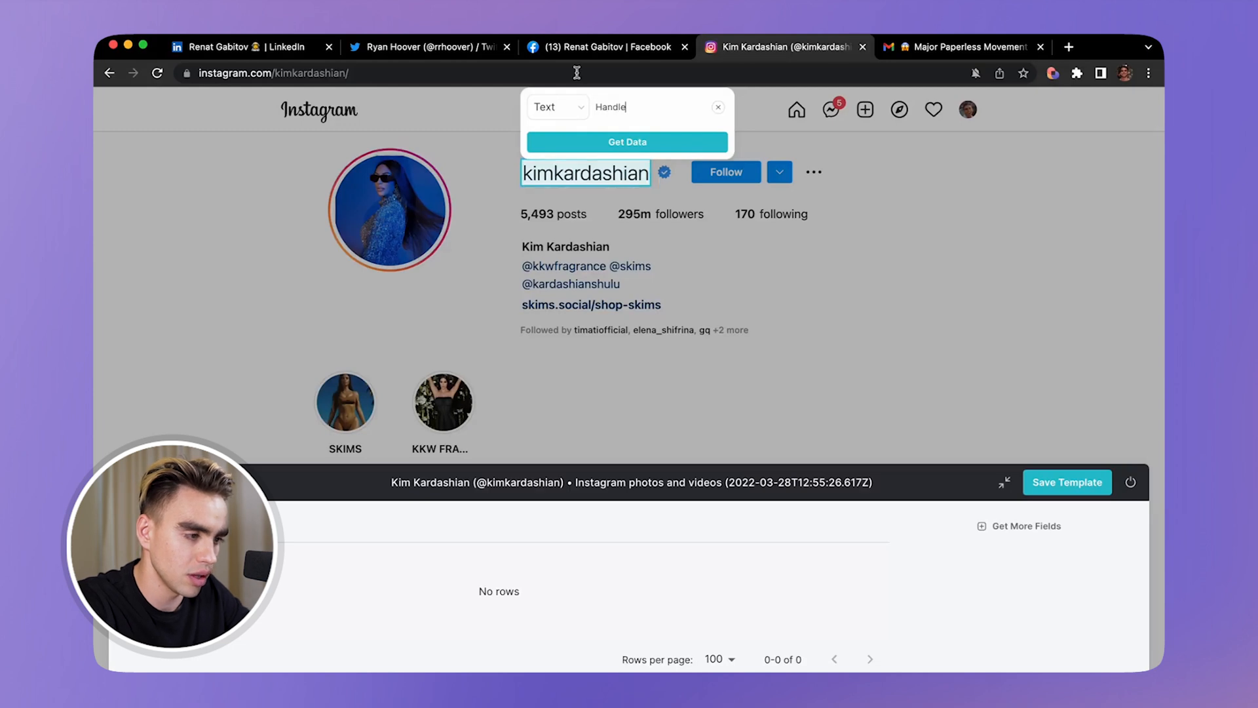
click(626, 141)
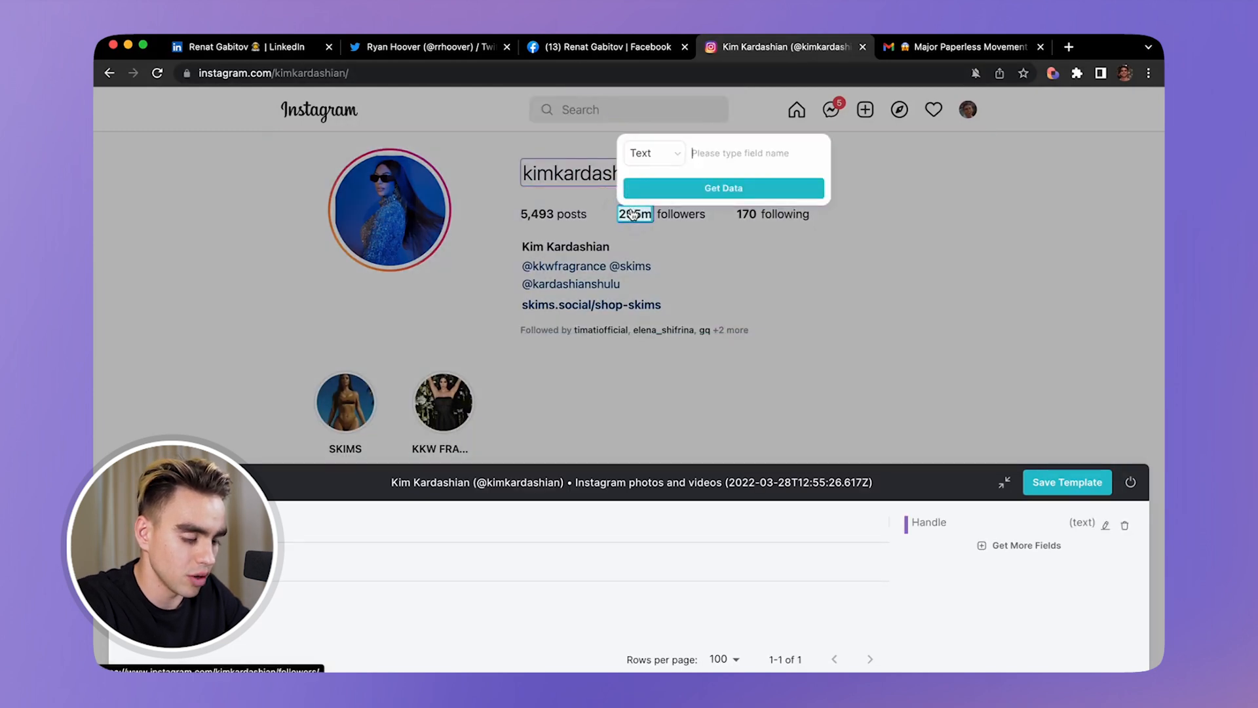
text(Followers)
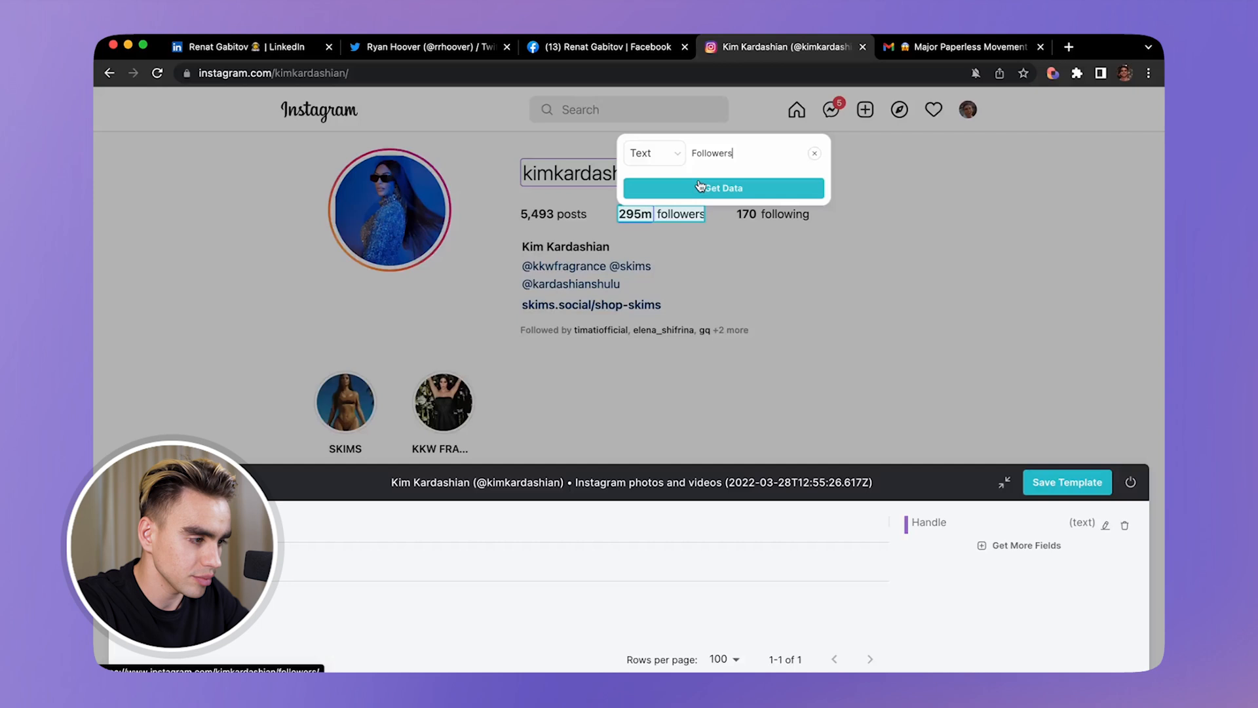
click(721, 187)
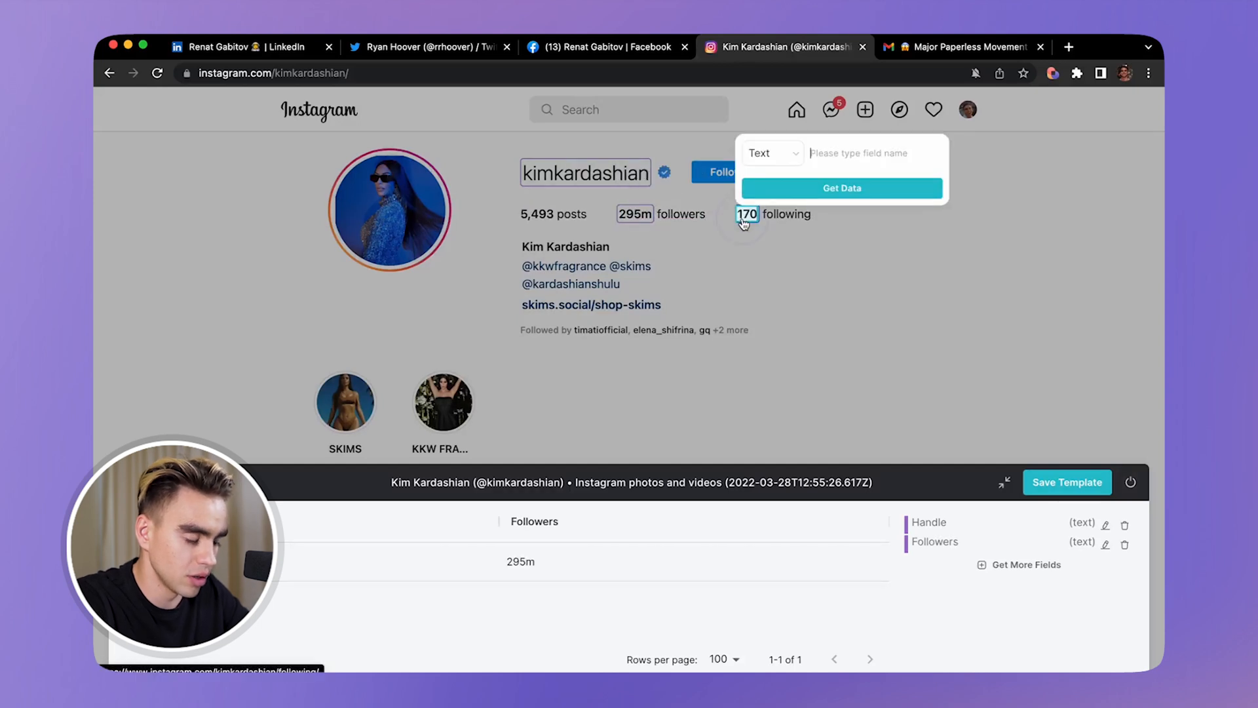
text(Following)
text(Add)
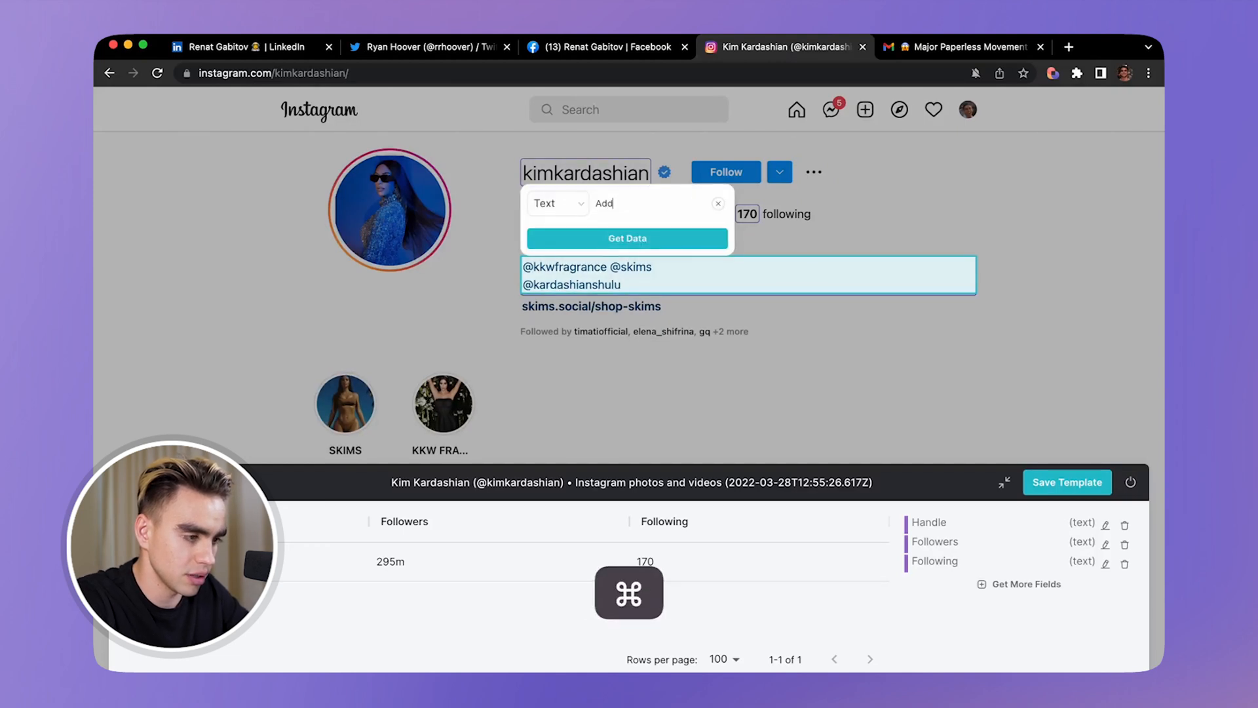
text(Description)
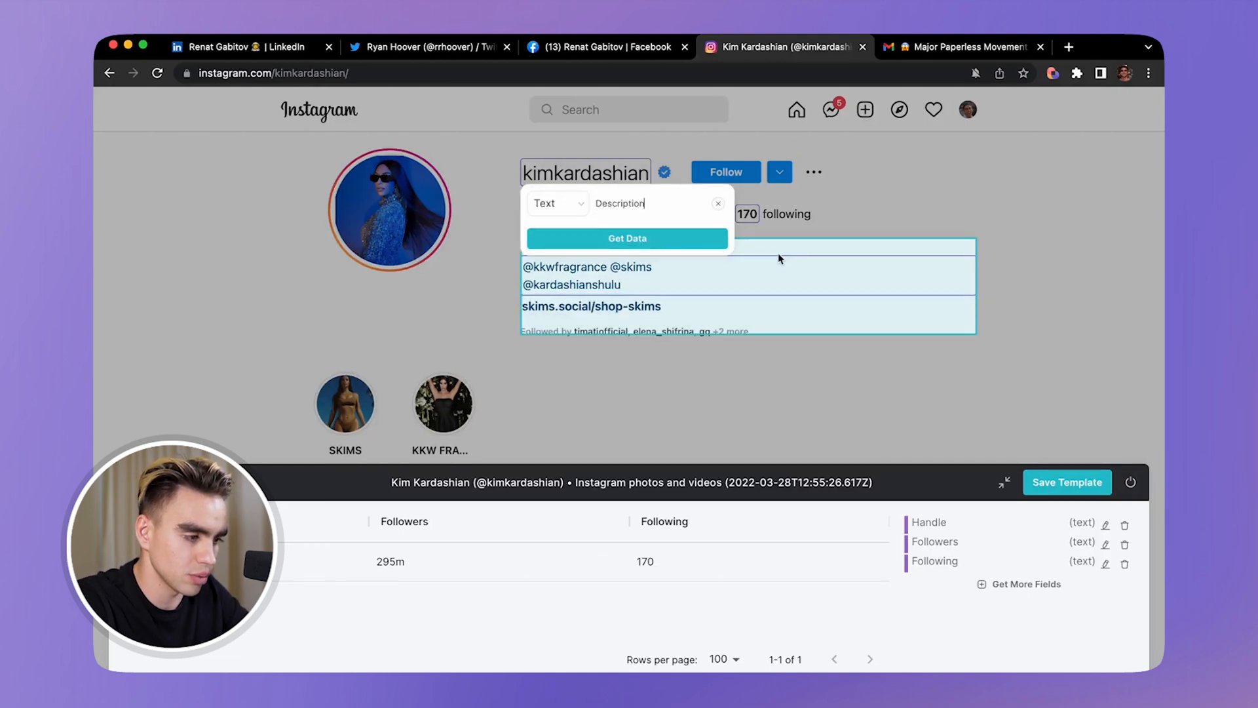
click(627, 239)
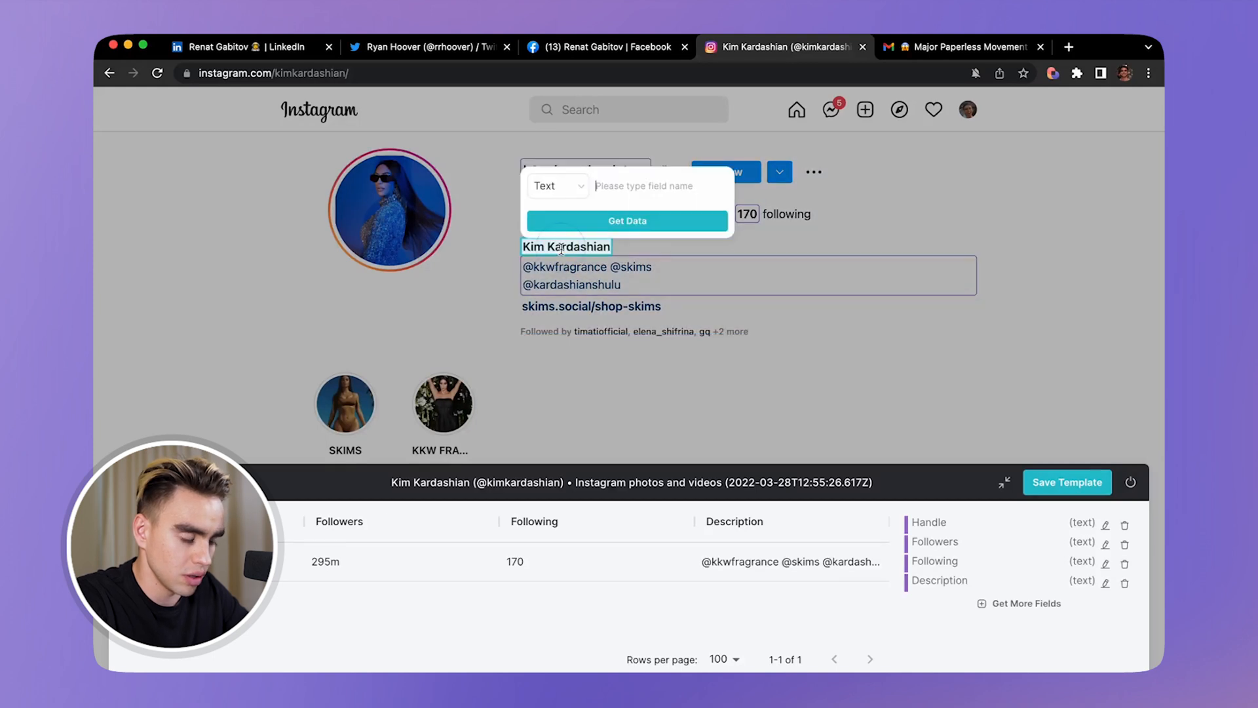
click(628, 220)
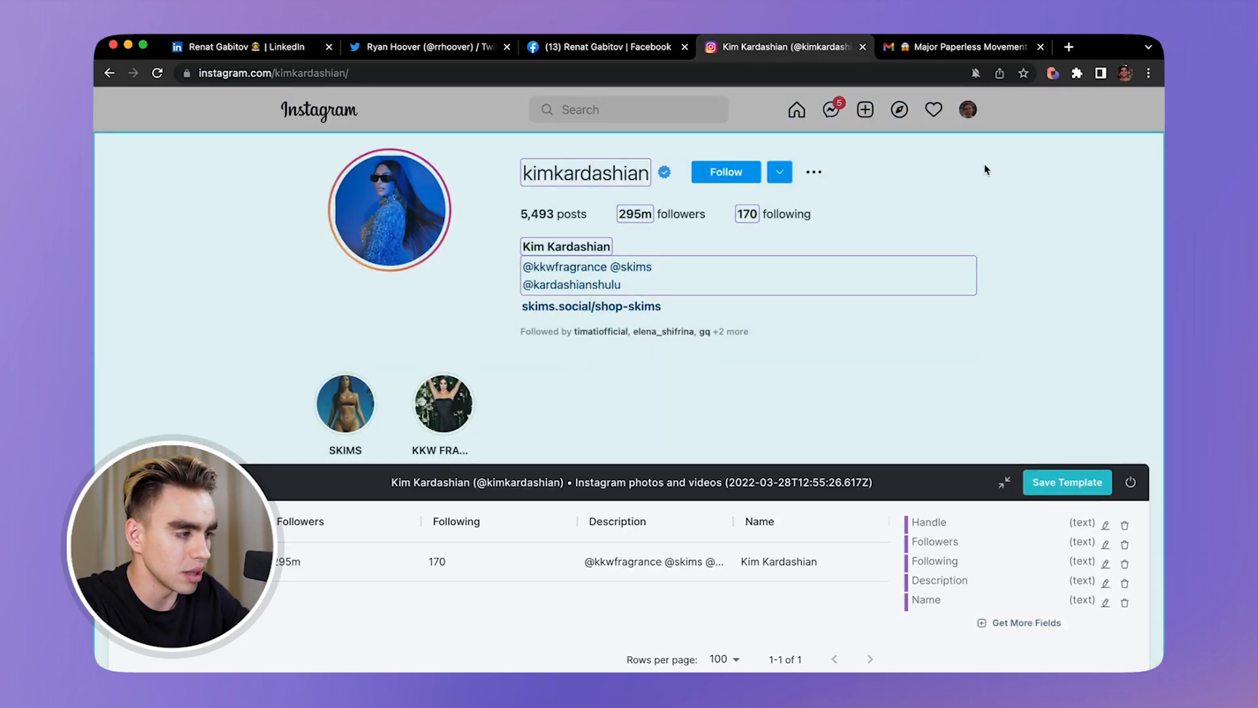
Add the Page Link as an extra URL field via Get More Fields.
click(1025, 622)
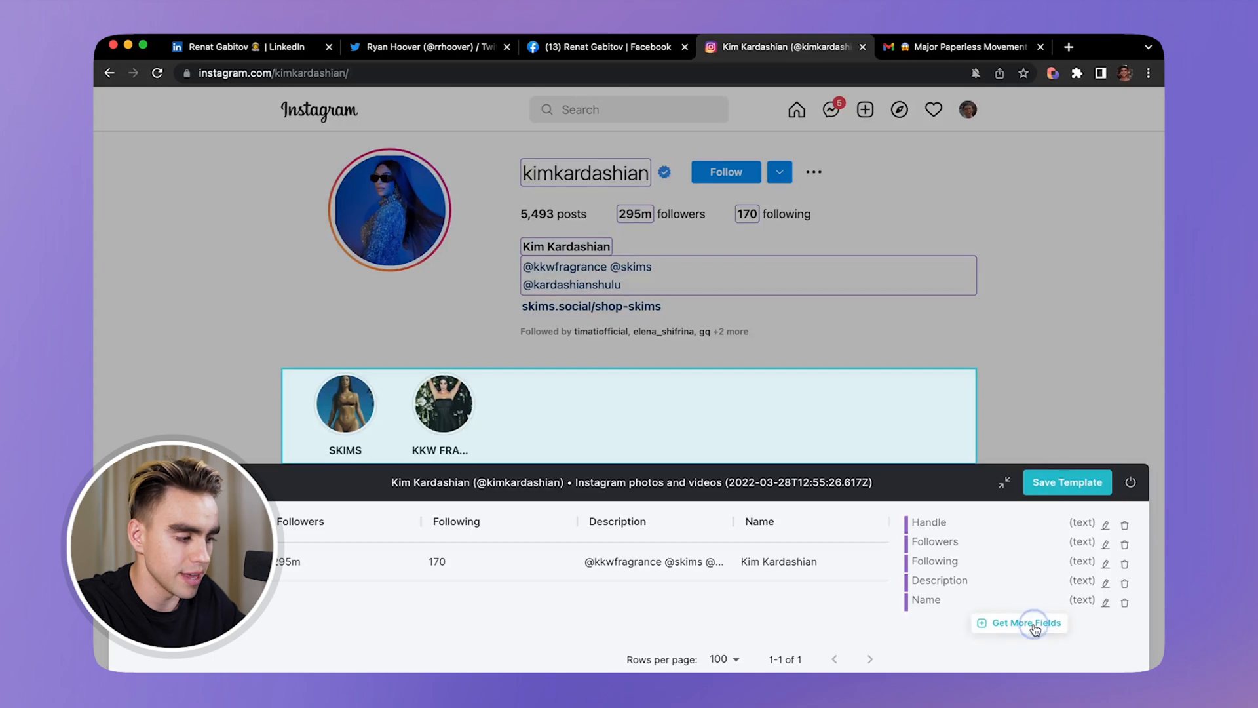
click(1025, 621)
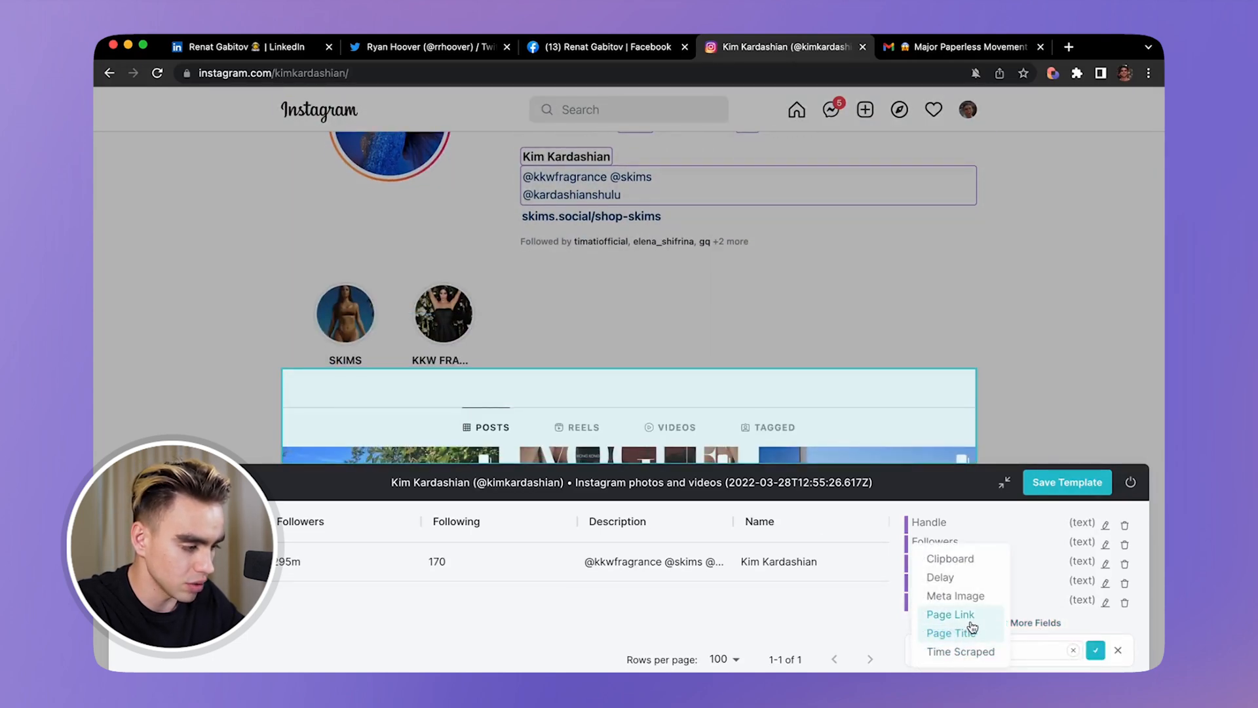
click(950, 613)
text(URL)
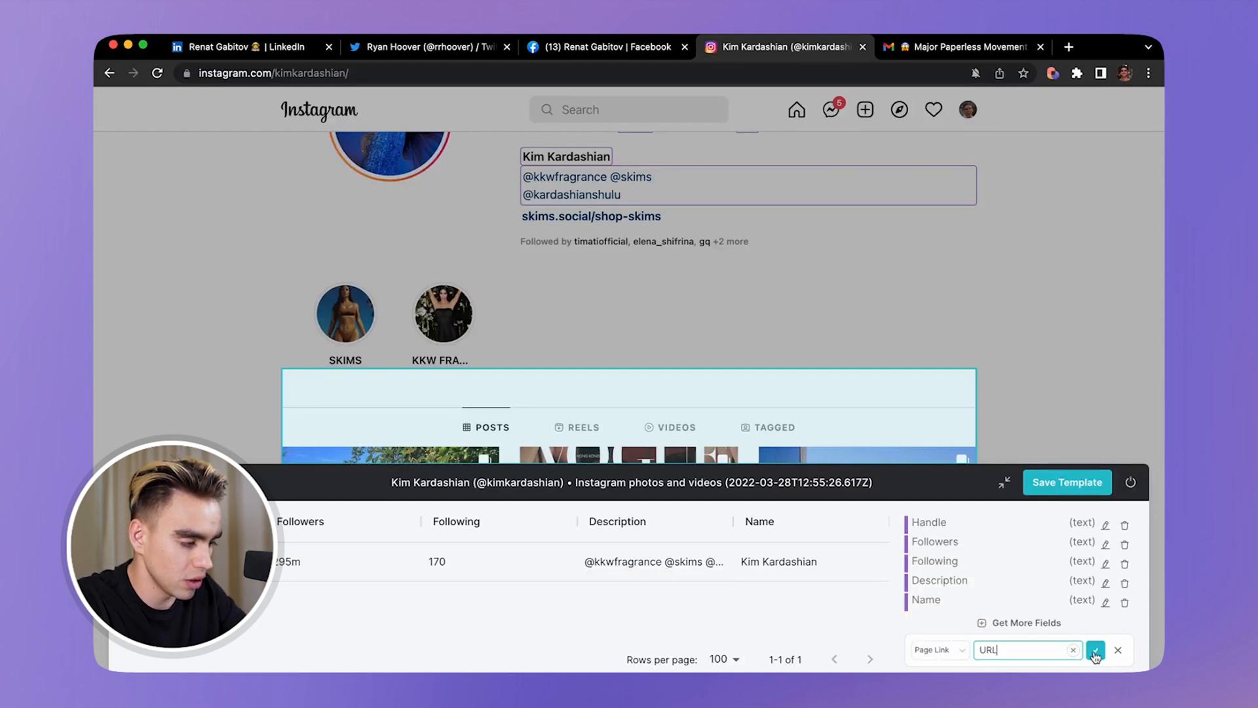
click(1094, 649)
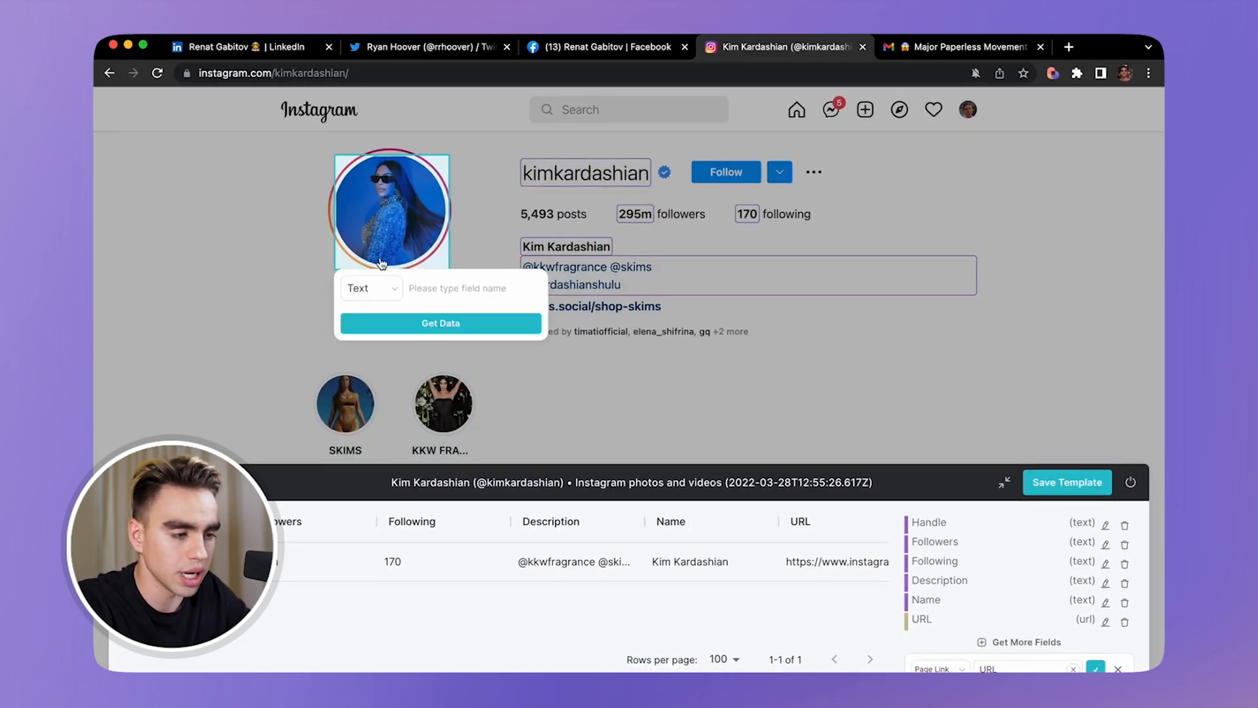
Capture the profile picture as an Avatar image field and add the Website Link field.
click(370, 288)
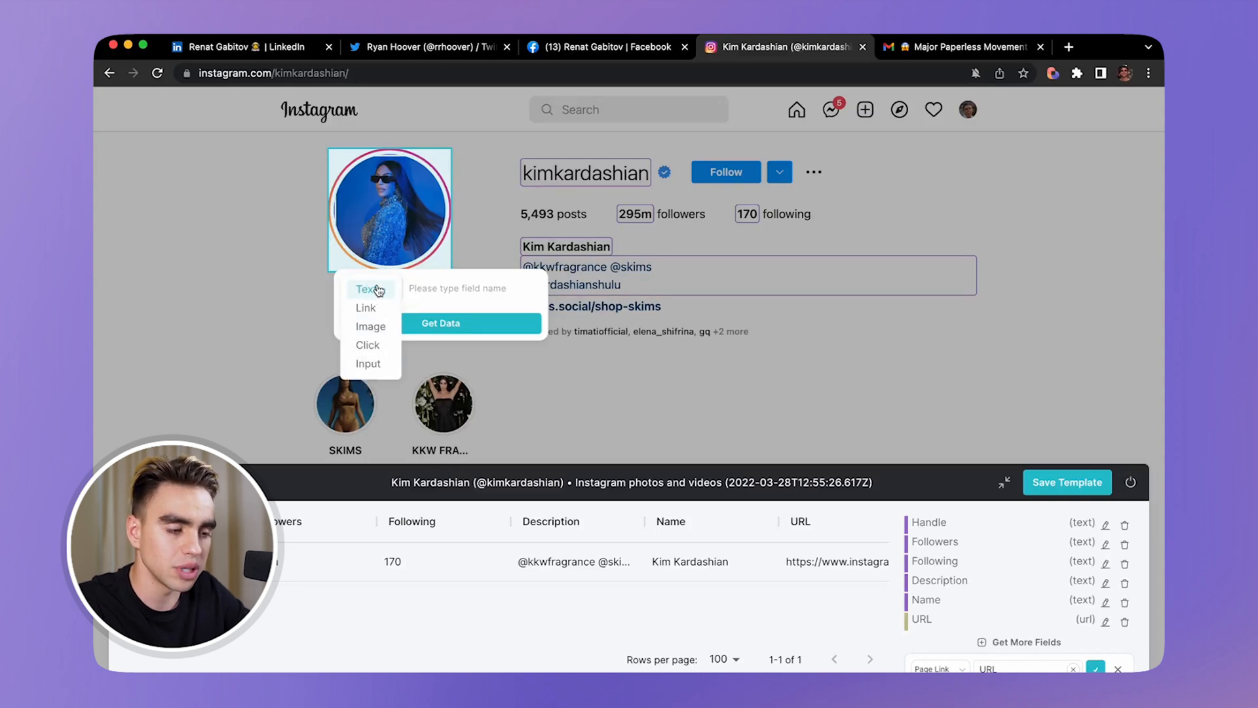
mouse_move(388, 301)
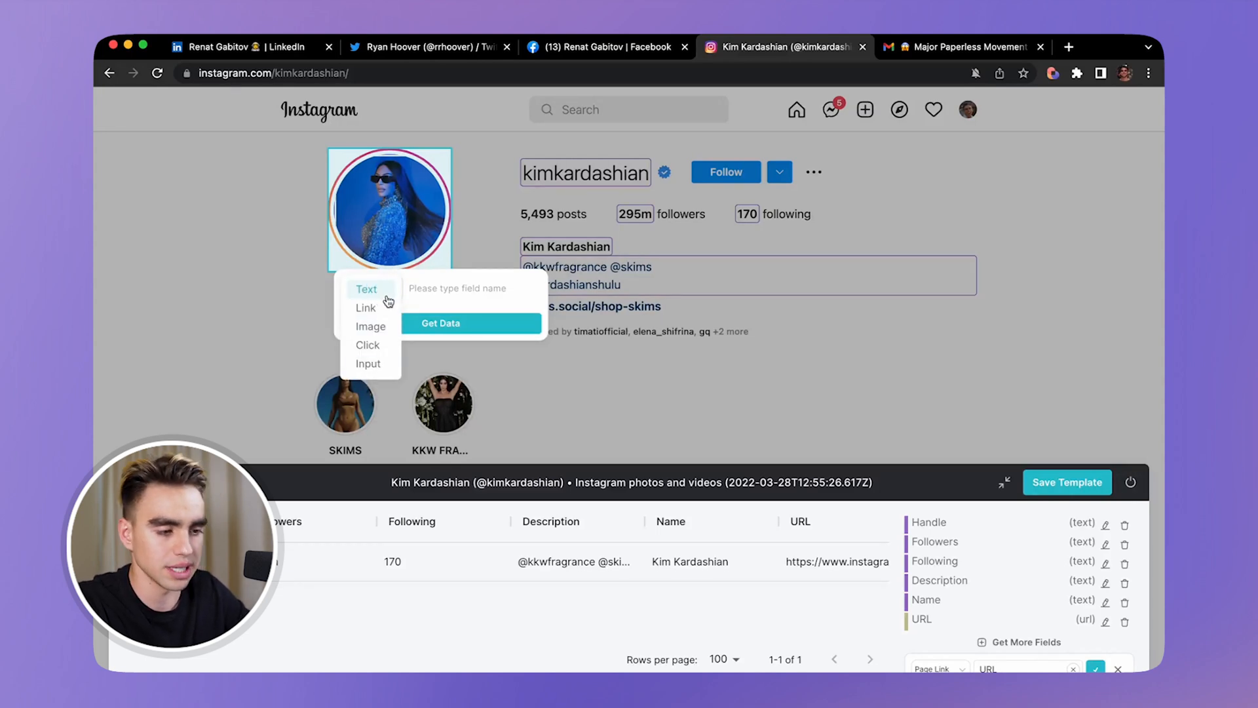
click(369, 326)
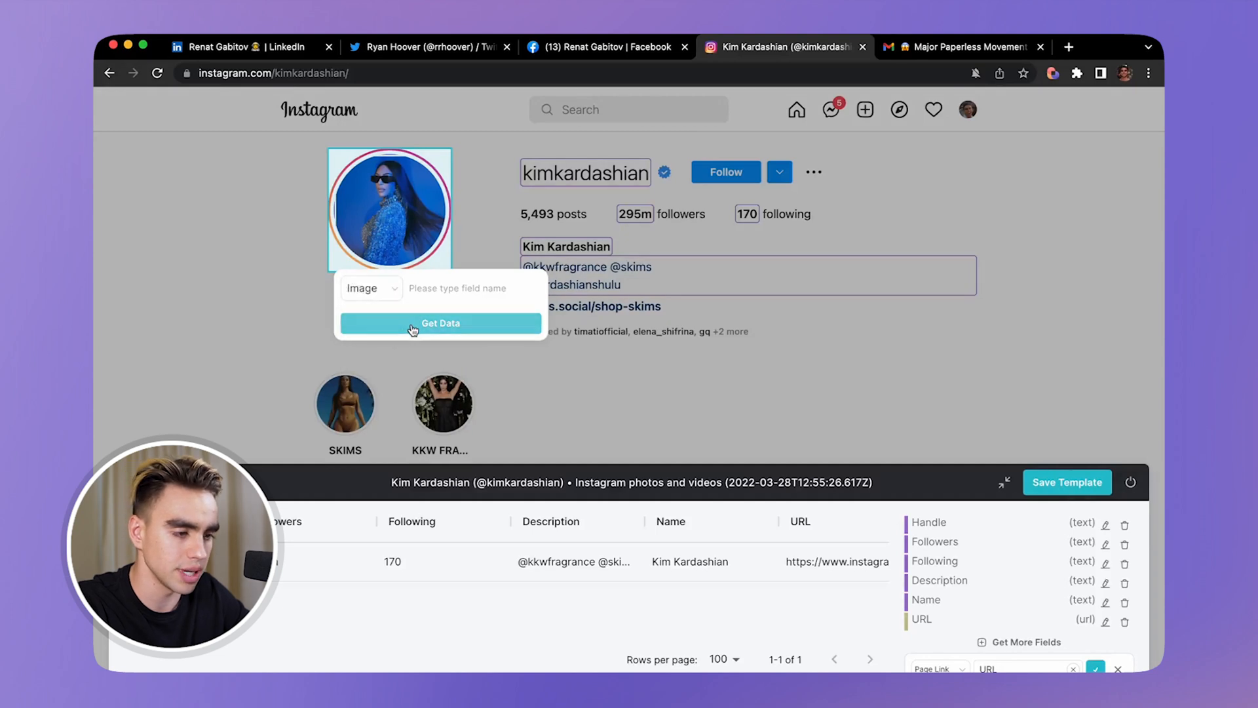
text(Avatar)
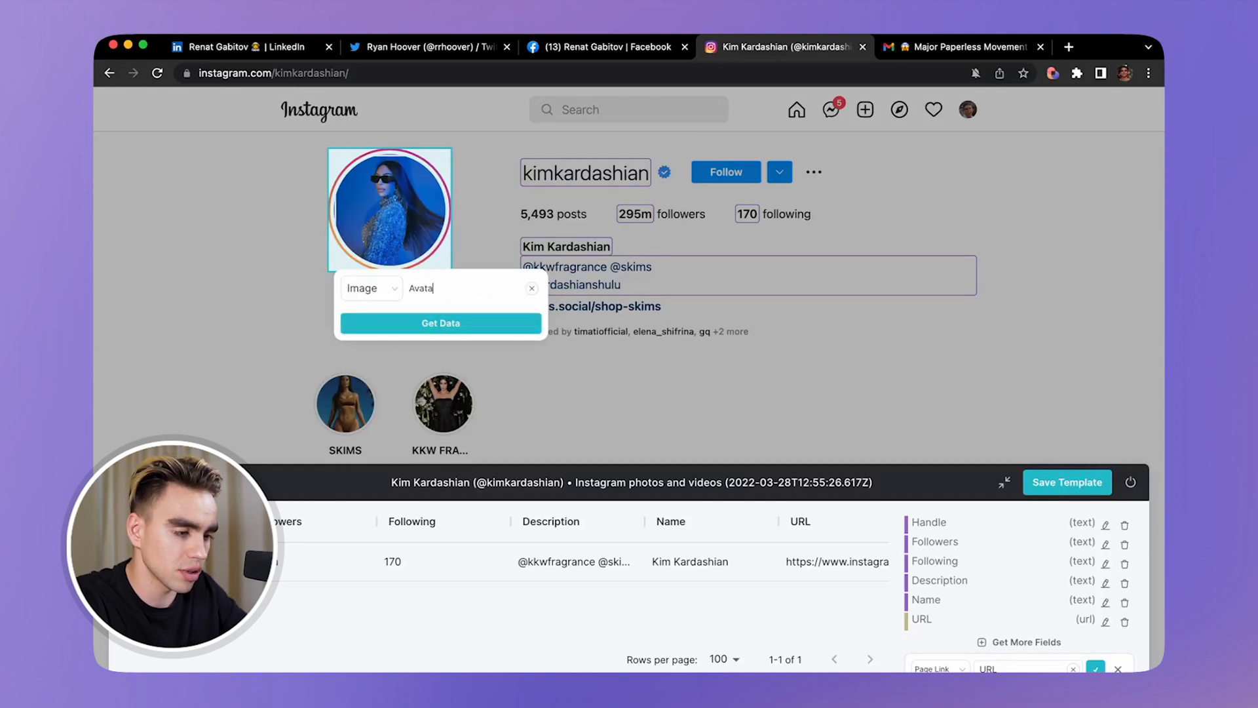
click(440, 322)
text(Website L)
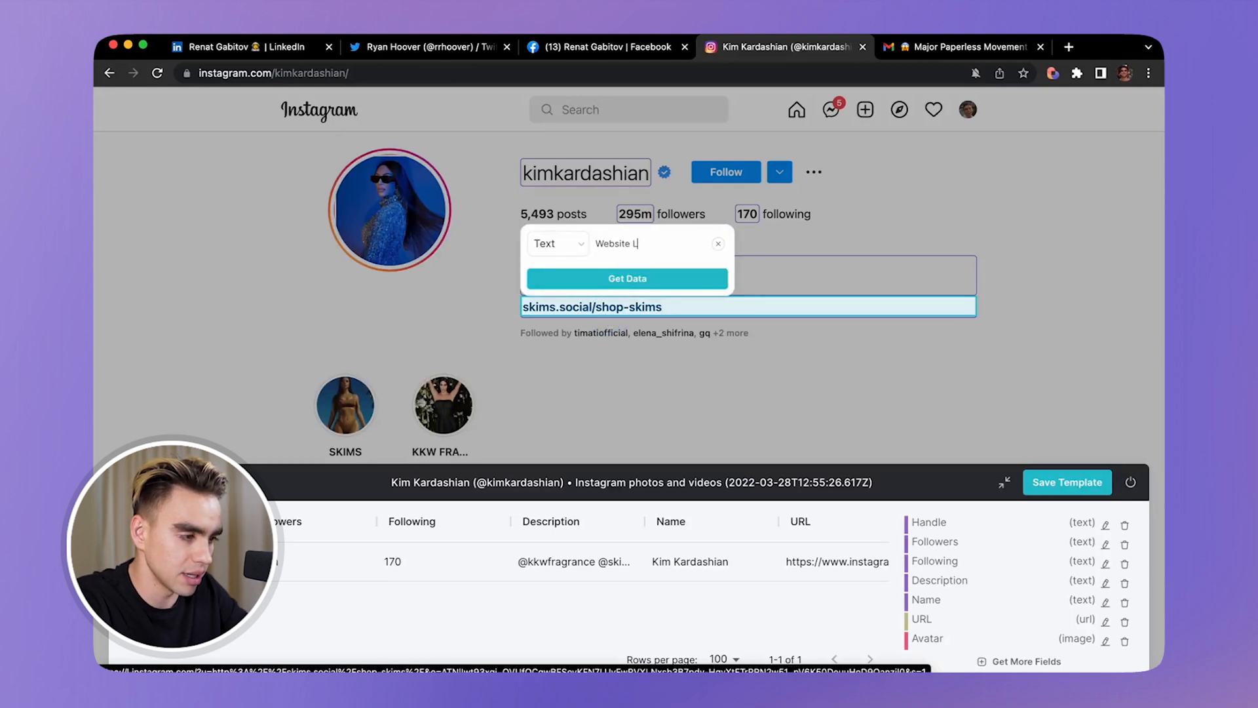
click(626, 278)
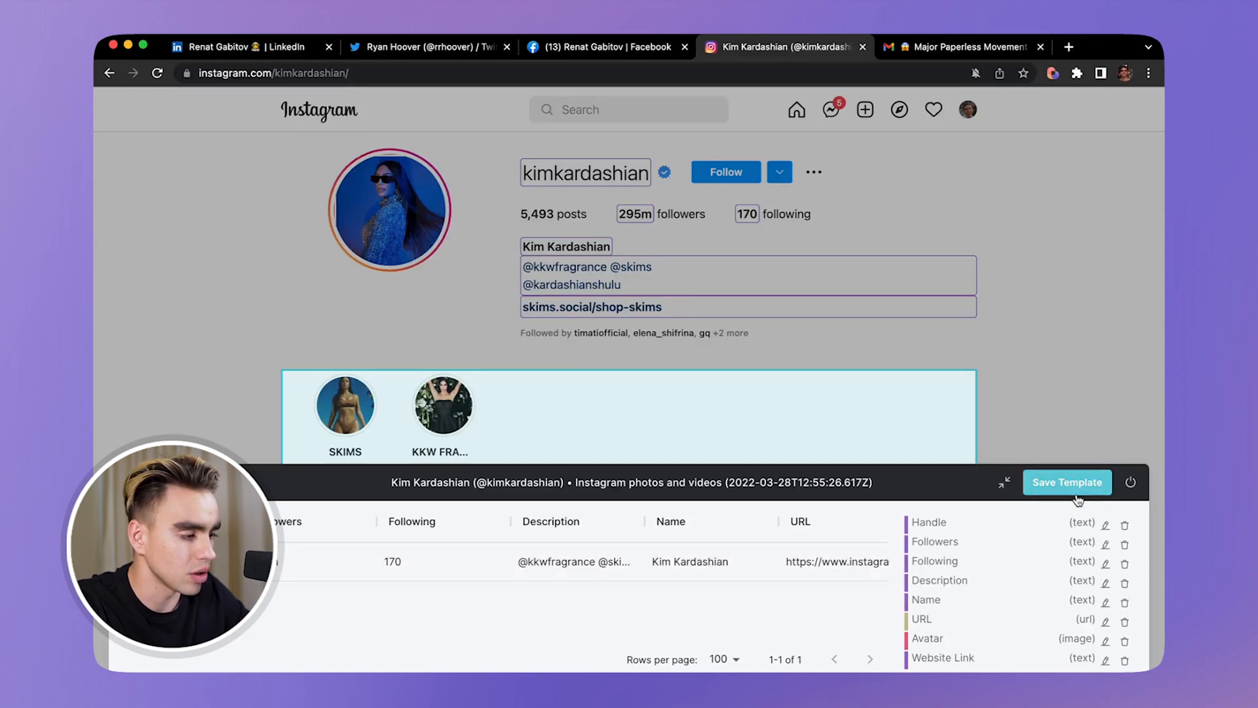
Save the template and add an Add Notion Page To Database action using the scraped data.
click(1066, 482)
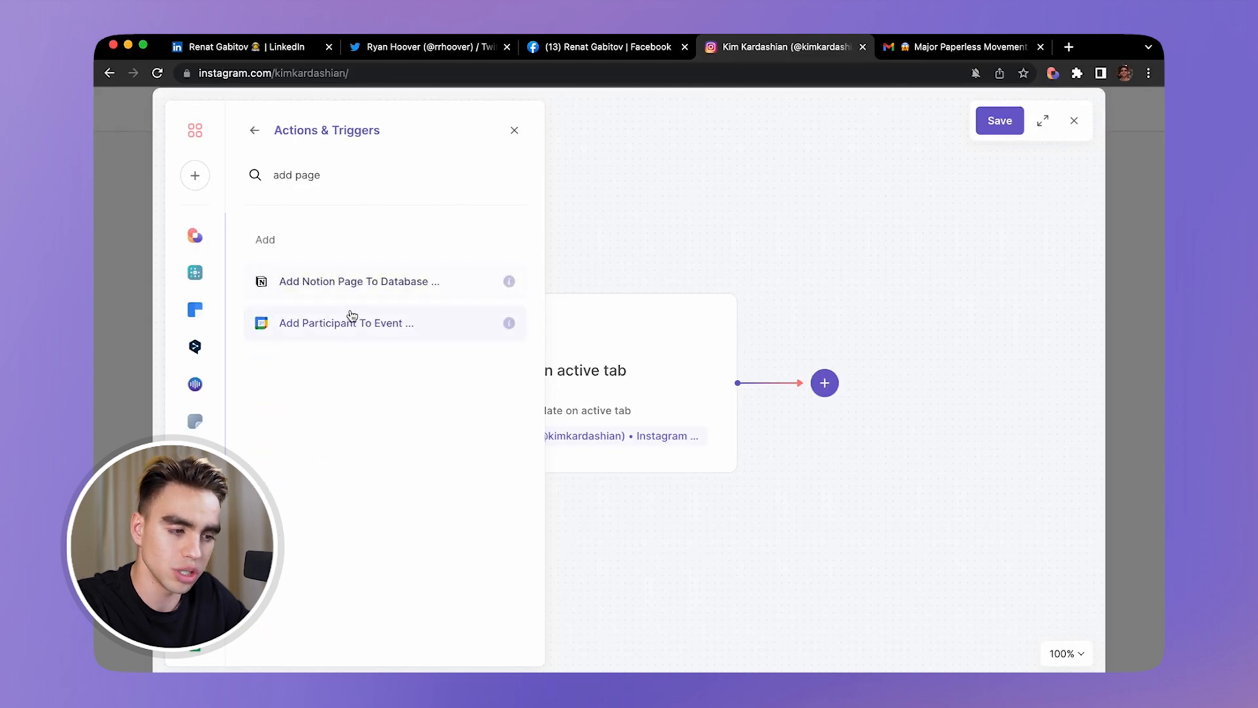
click(358, 280)
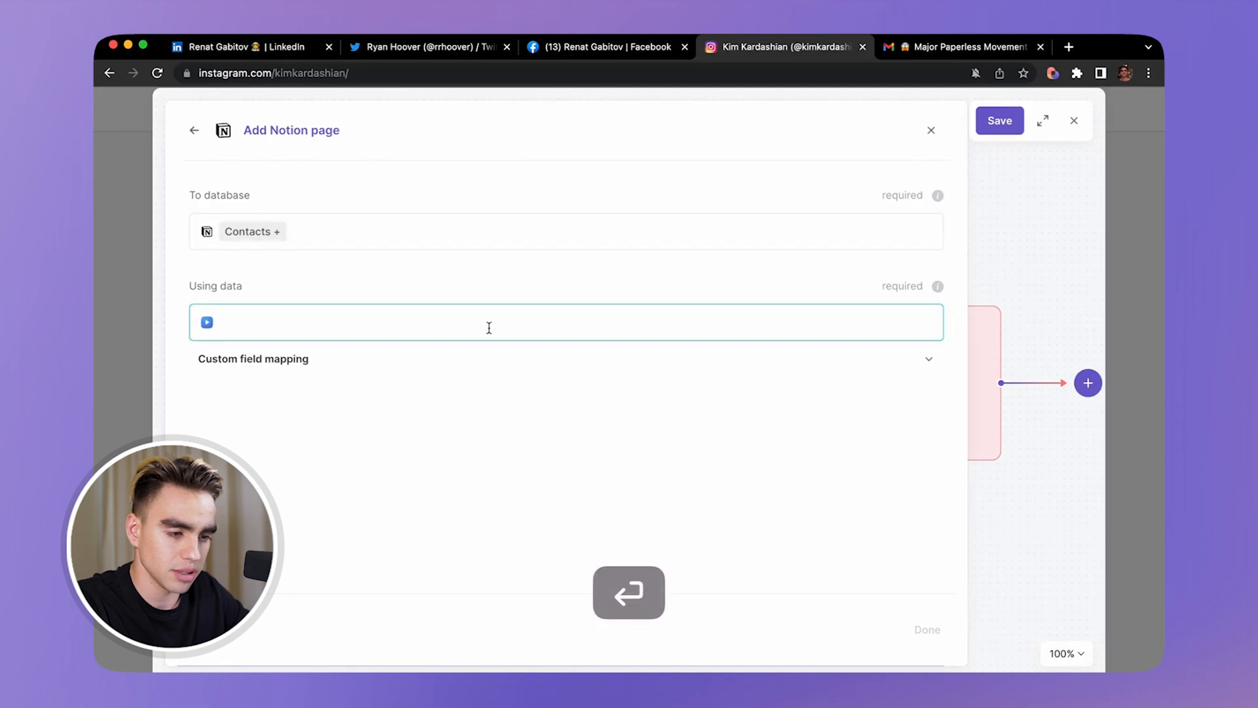
click(253, 359)
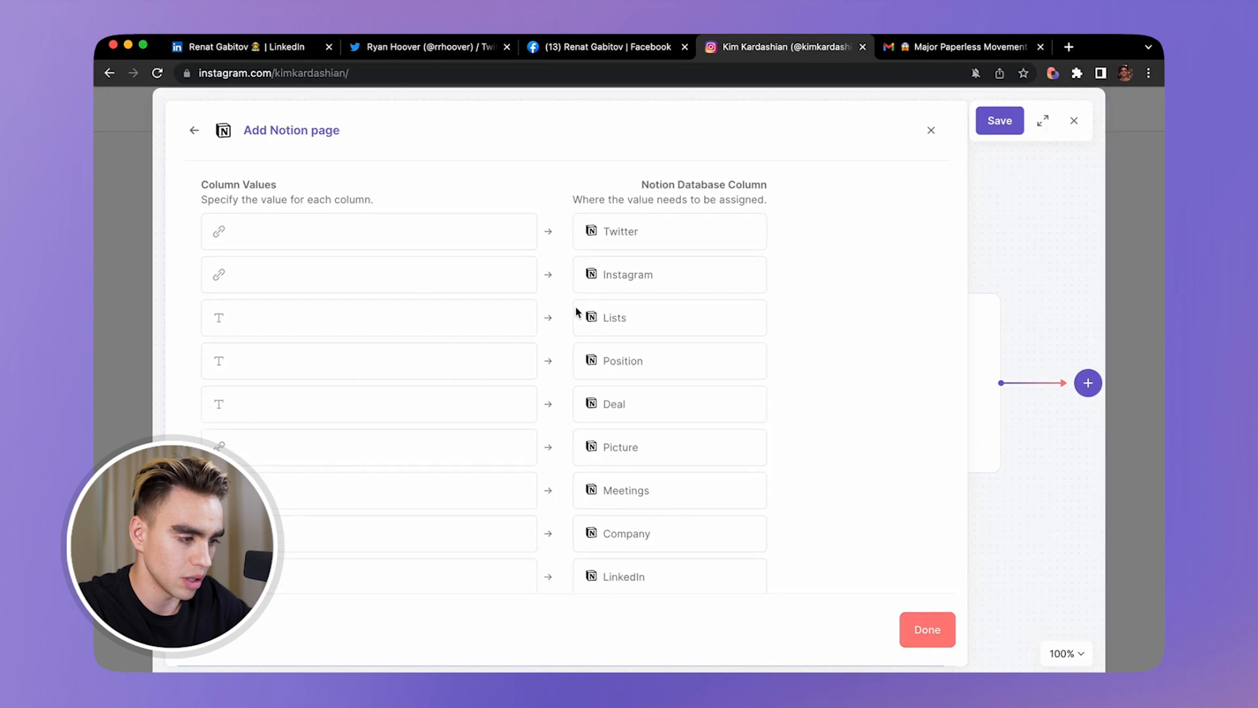
Target Contacts +, mapping URL to Instagram, Demo to Lists and the avatar to Picture.
click(368, 274)
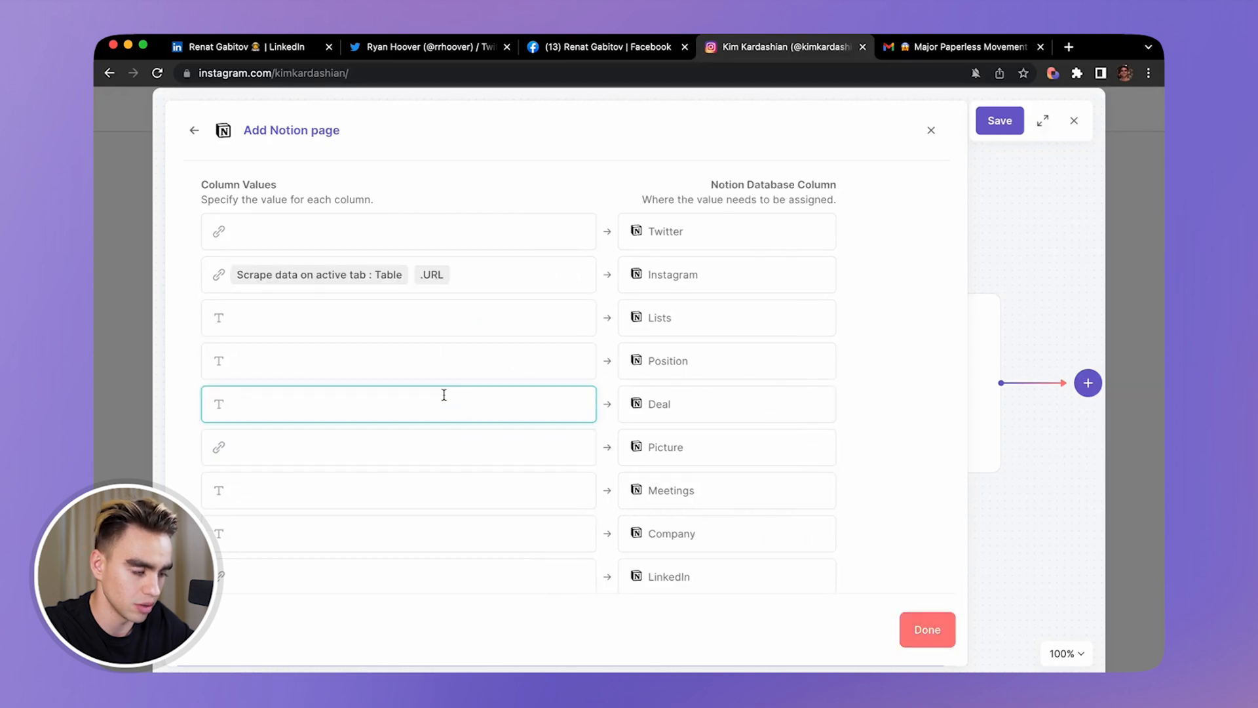
text(Demo)
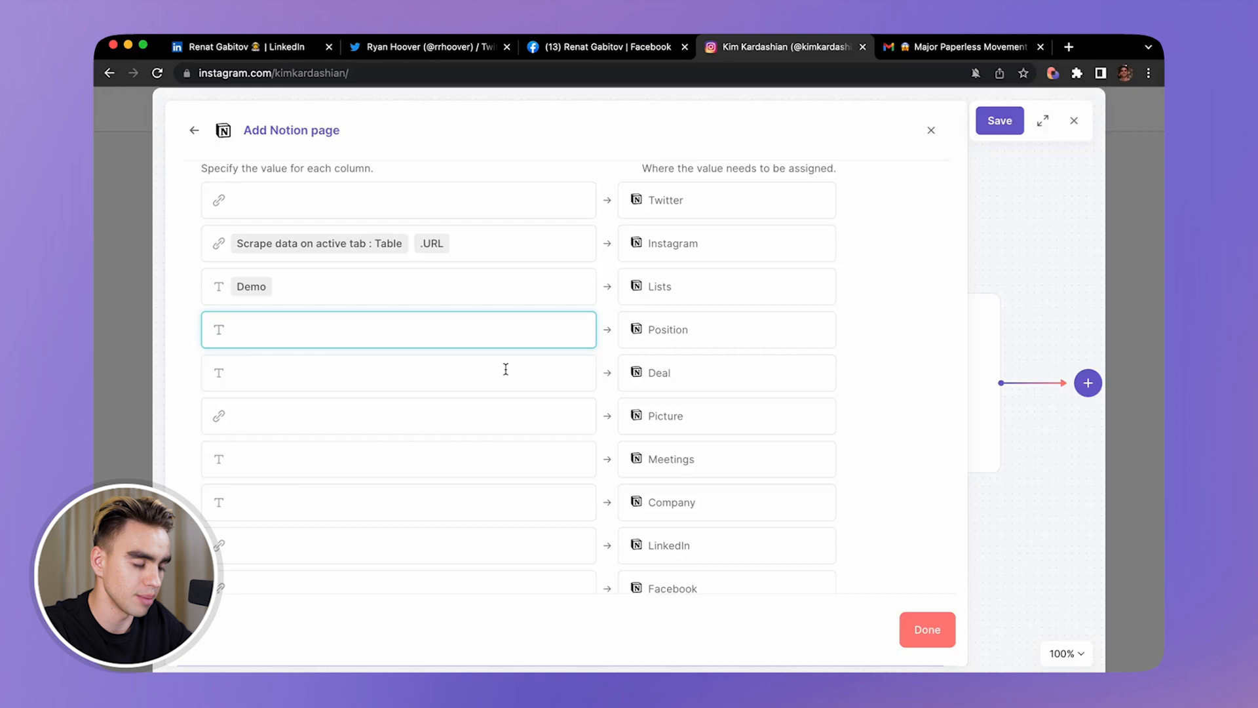
scroll(down, 3)
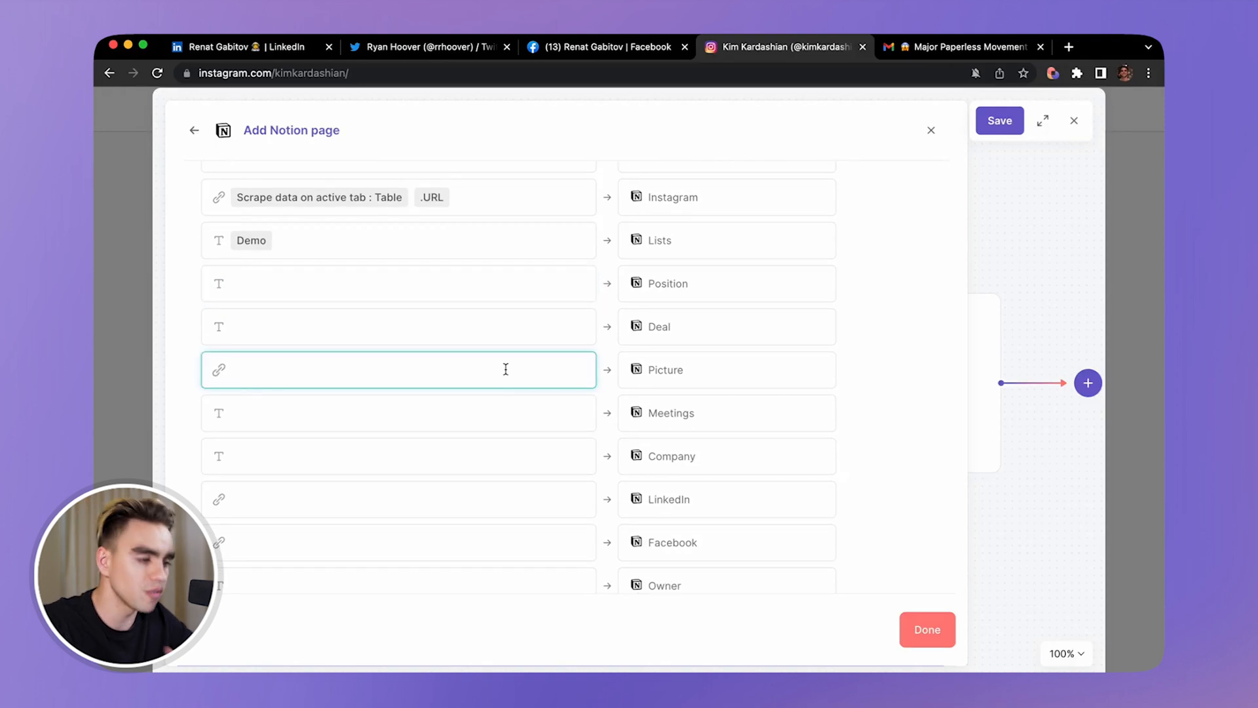
click(399, 369)
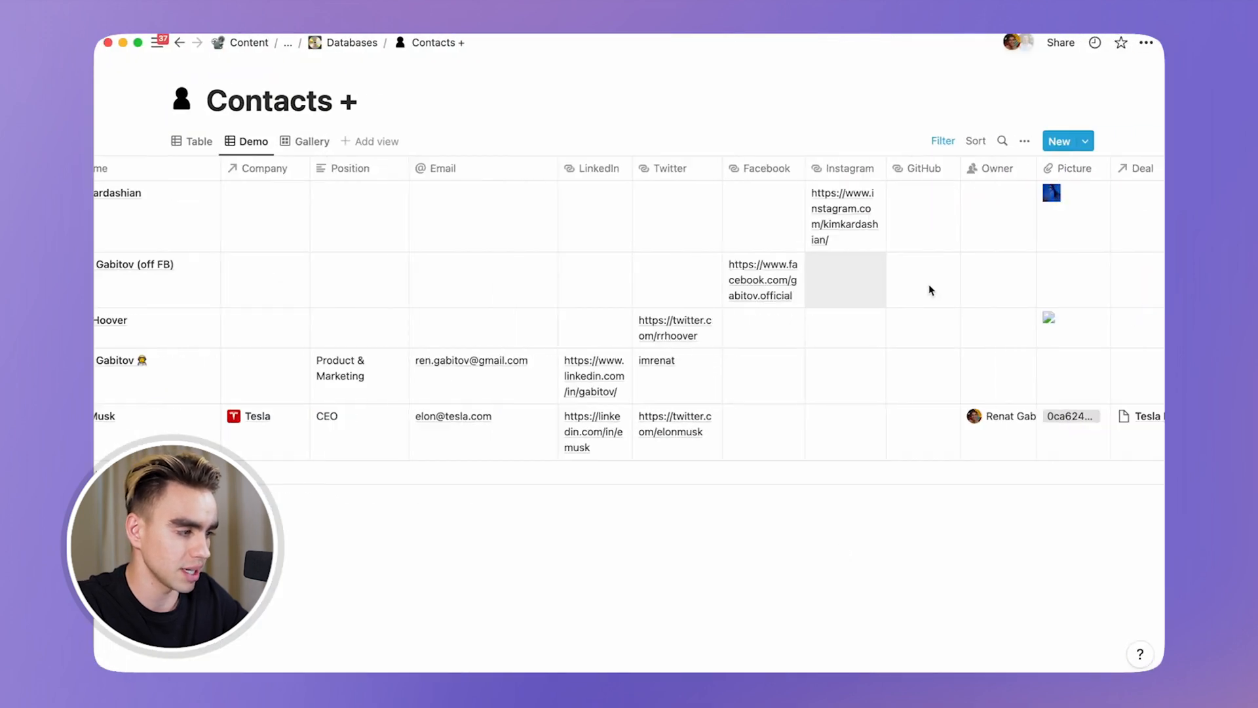
scroll(right, 3)
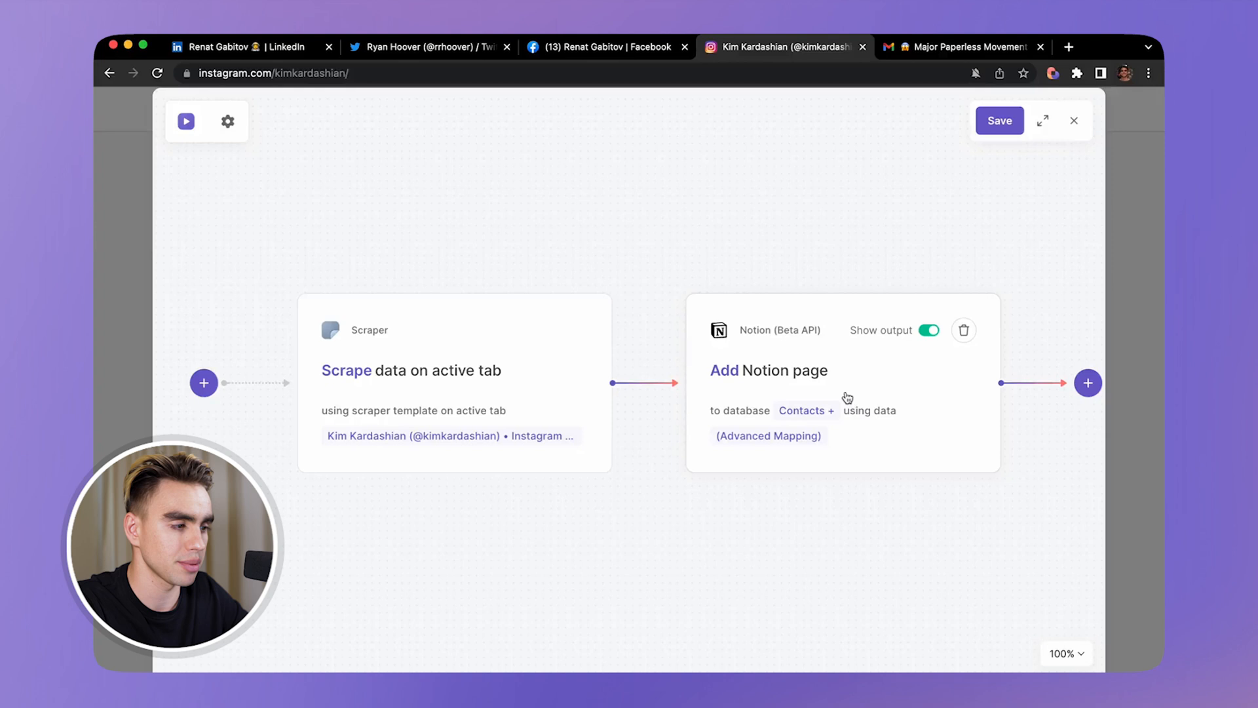
Save the playbook as 'Demo IG to Notion' and leave the builder.
click(998, 120)
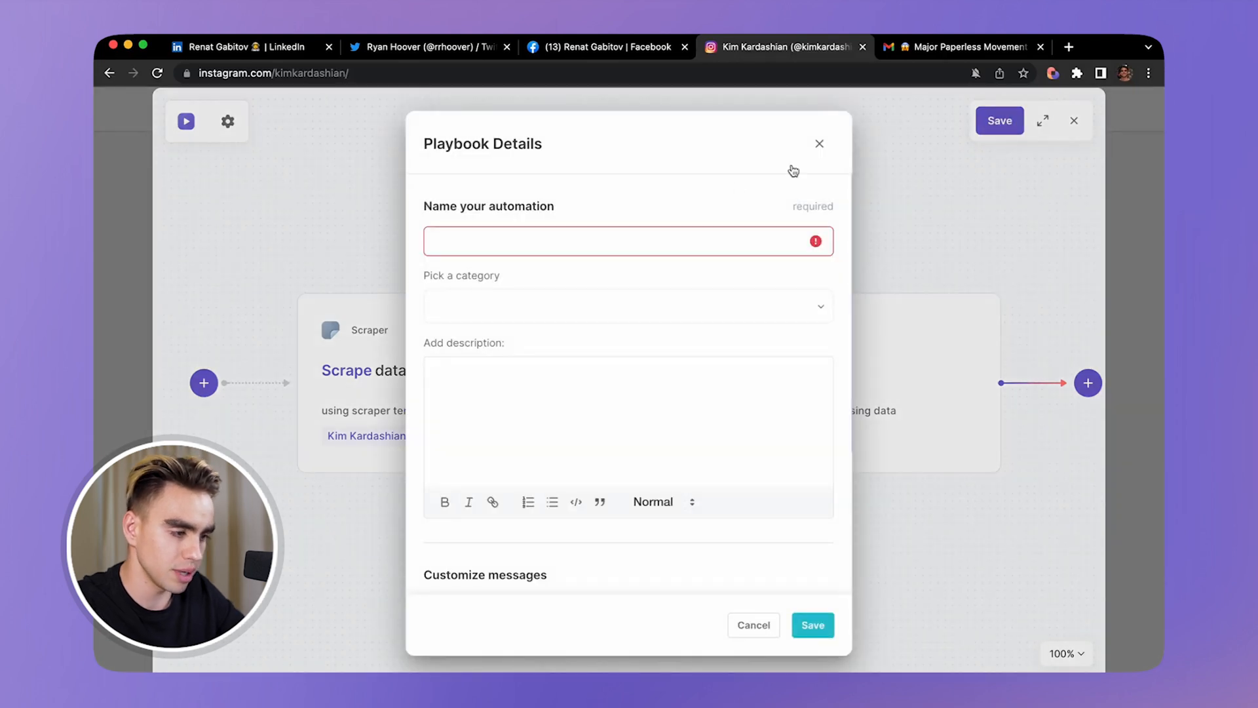
text(D)
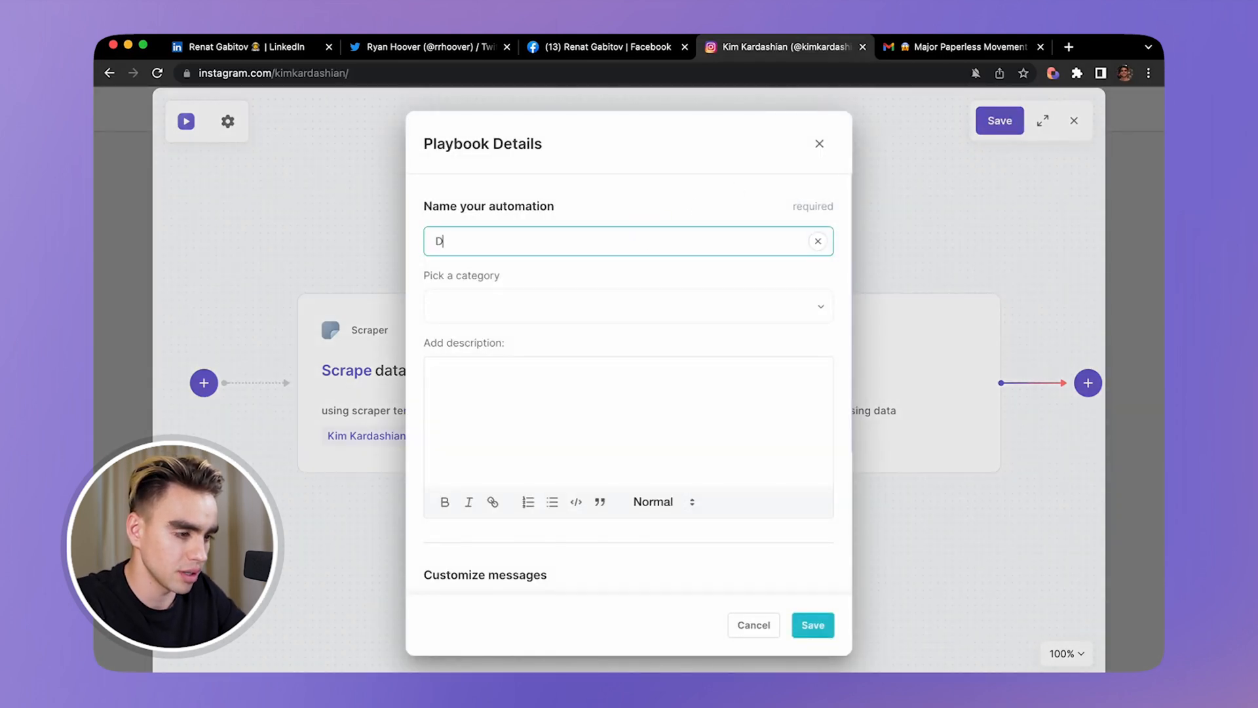
text(emo IG to Notion)
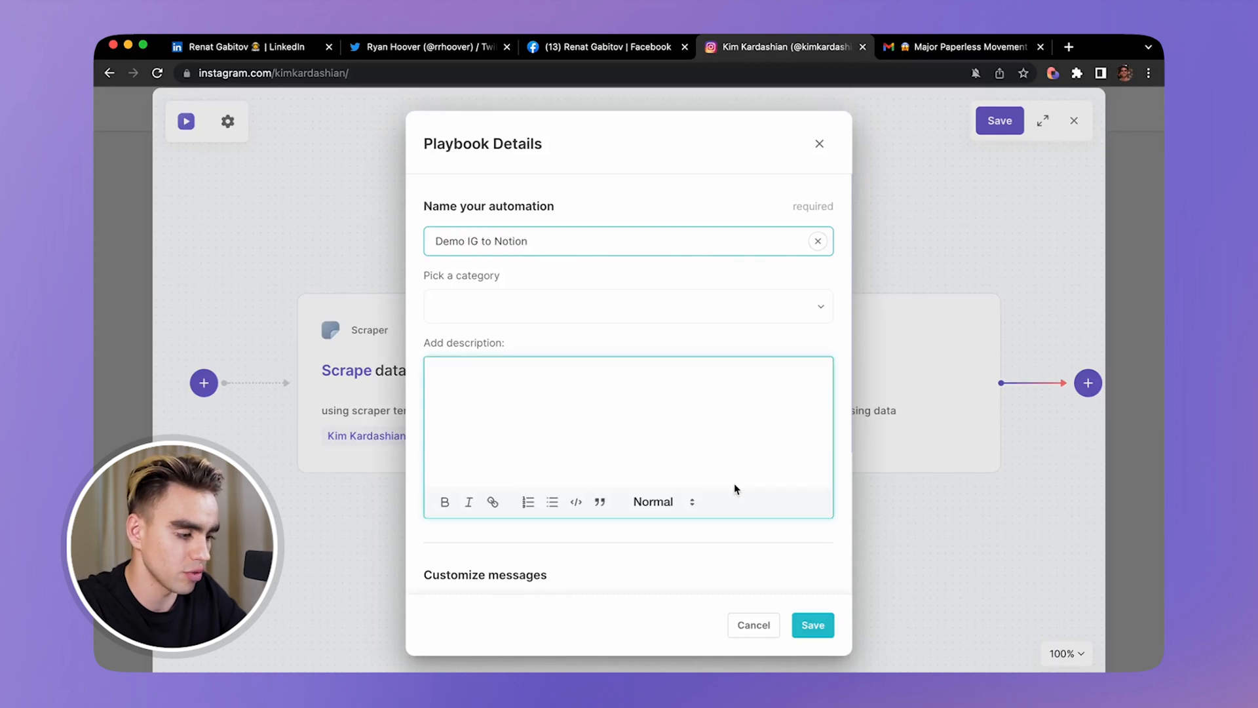
click(813, 625)
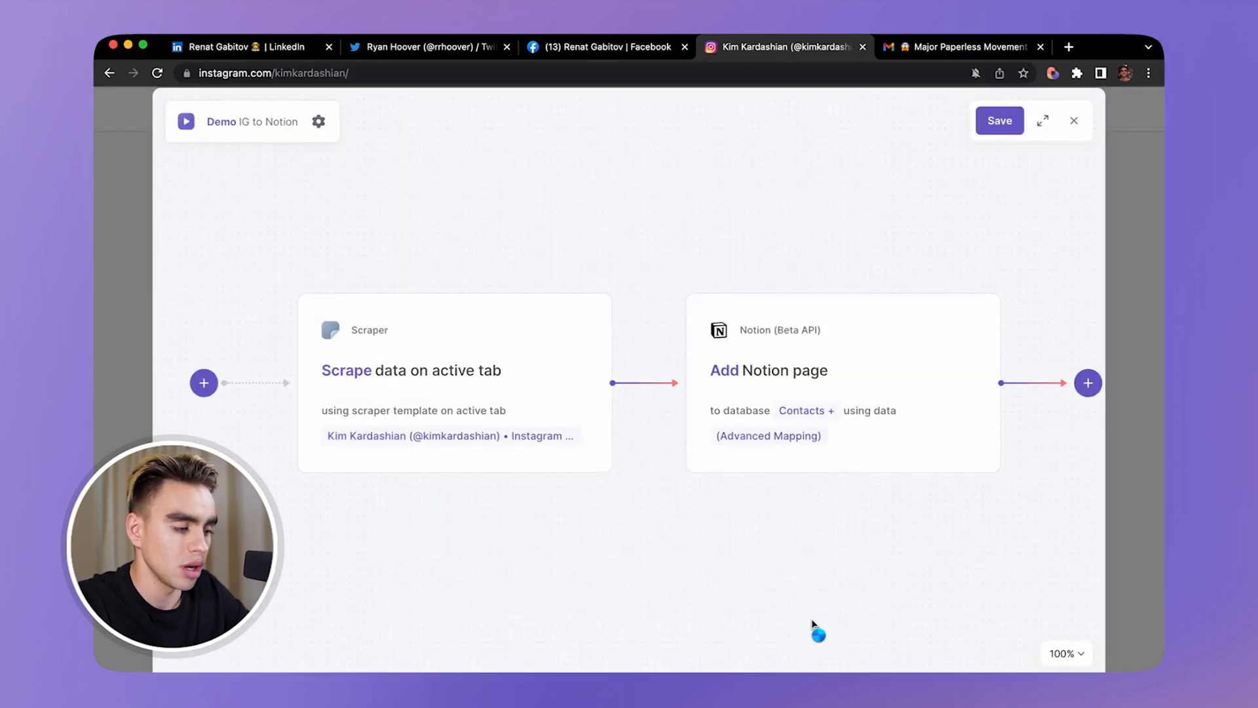
click(998, 121)
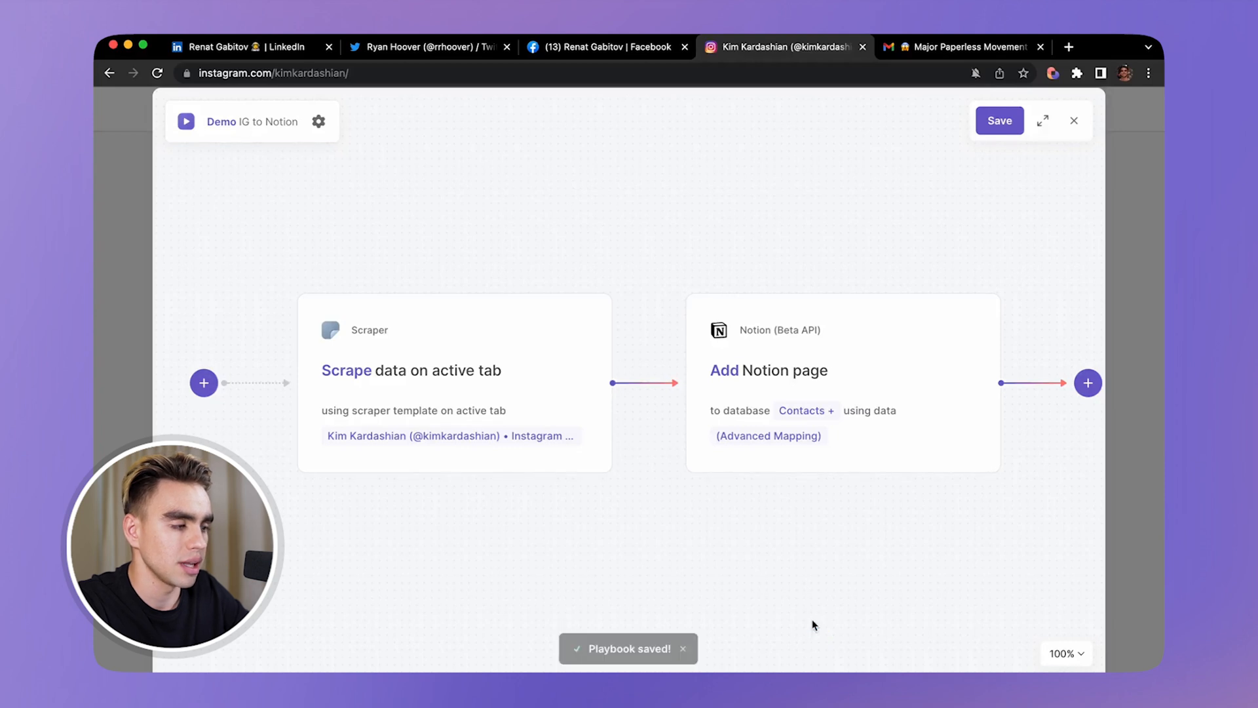
click(1066, 108)
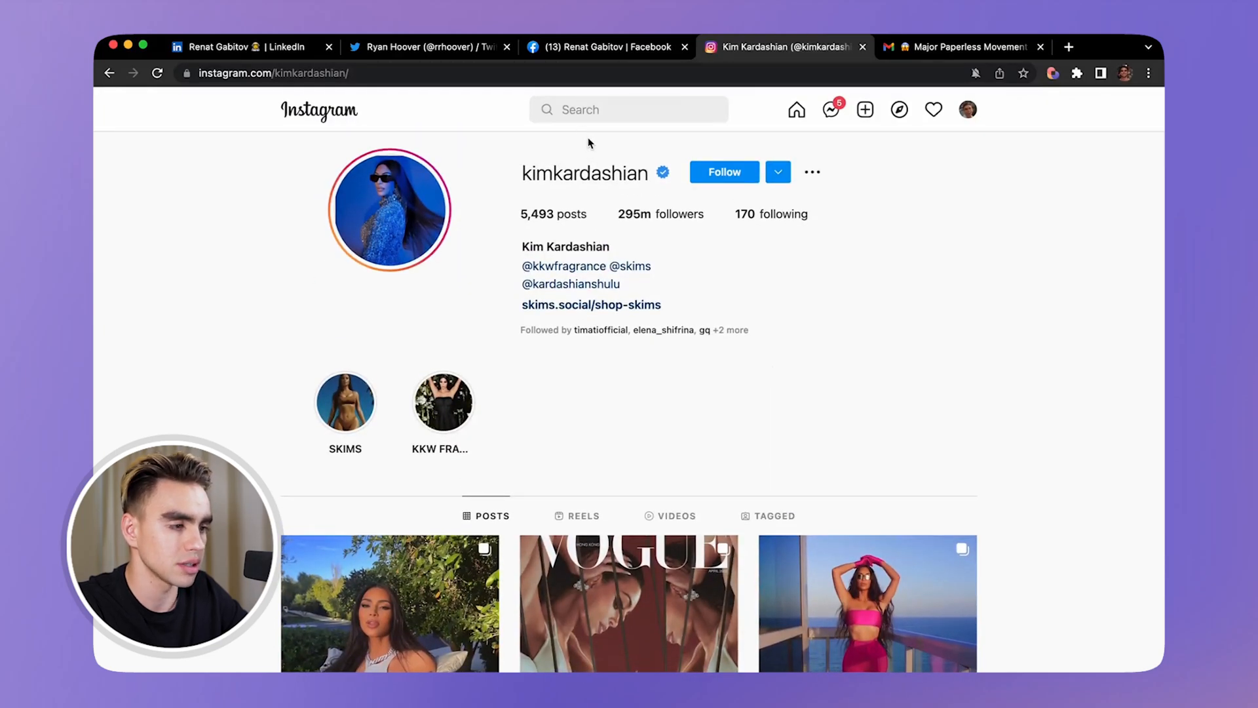
Find Richard Branson's Instagram profile and run Demo IG to Notion on it.
text(ri)
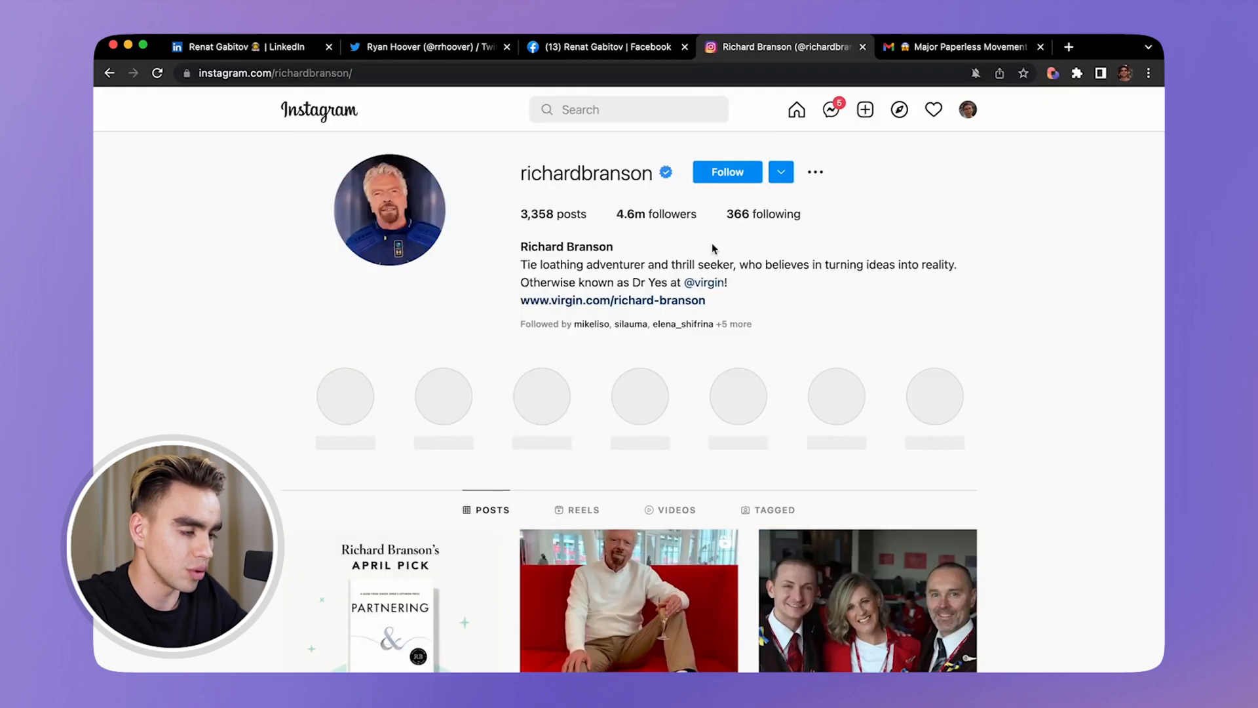
click(857, 109)
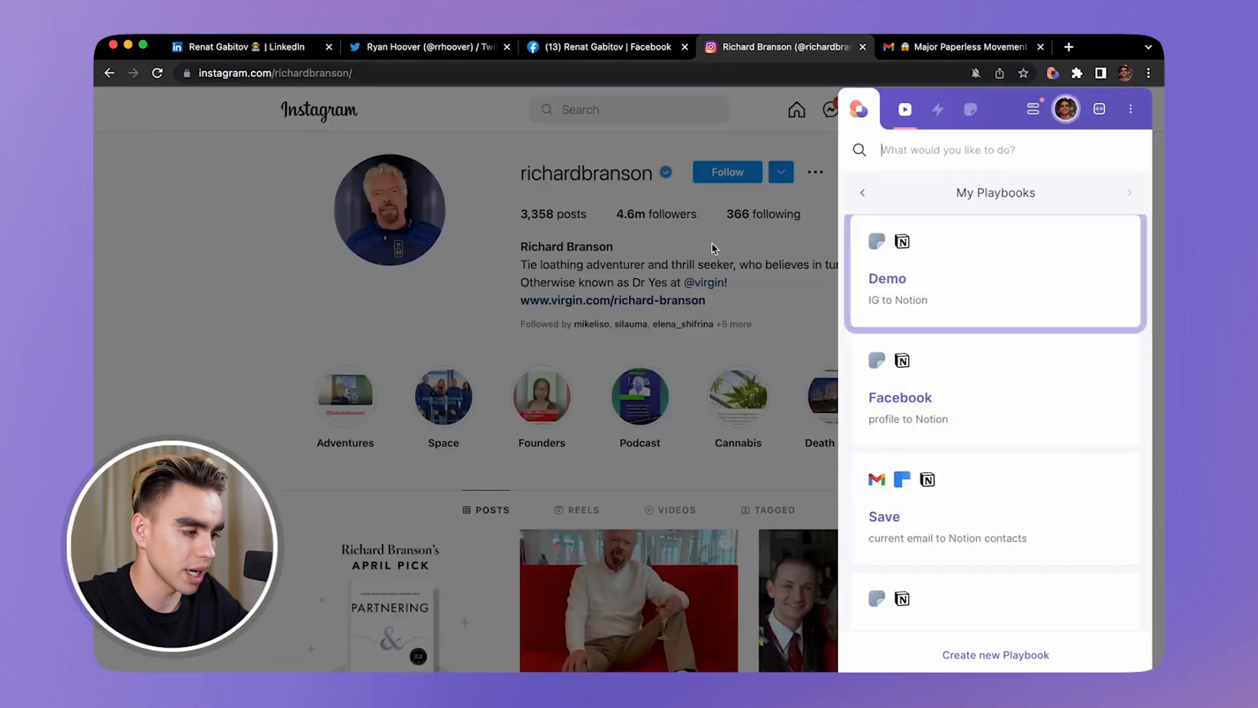
click(887, 278)
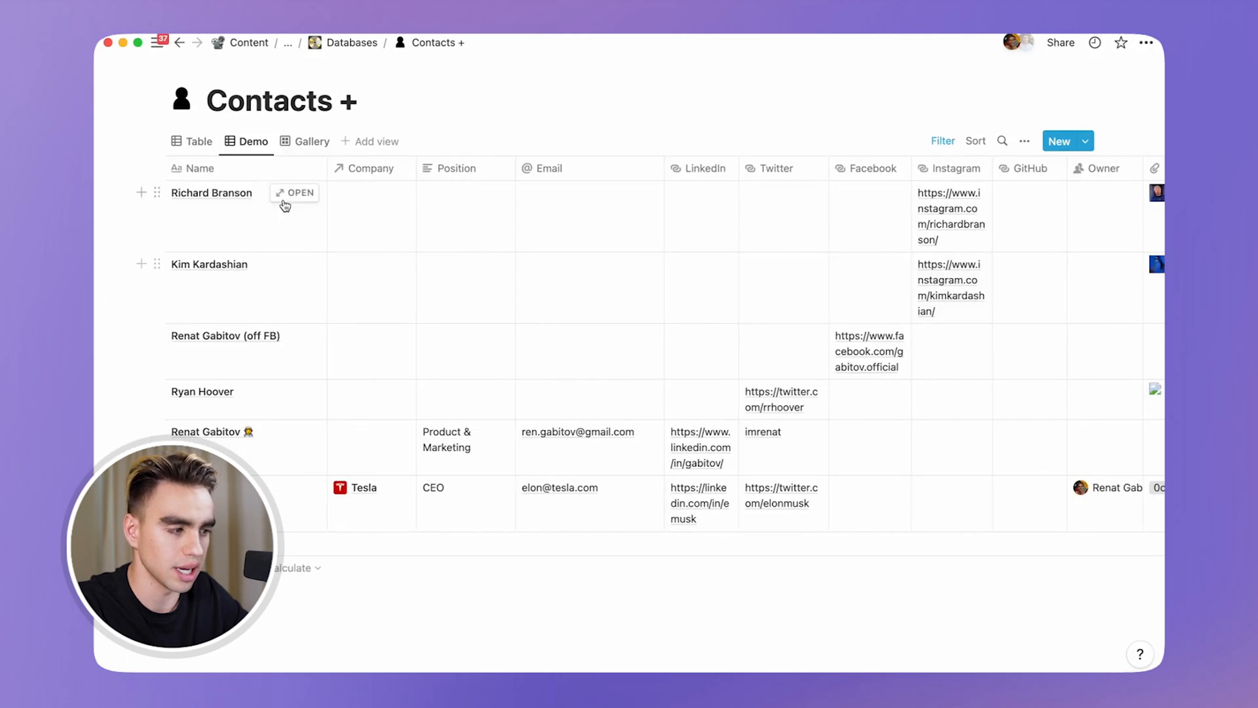
Scroll the Contacts + table right to view Richard Branson's Instagram and Picture columns, then back.
scroll(right, 3)
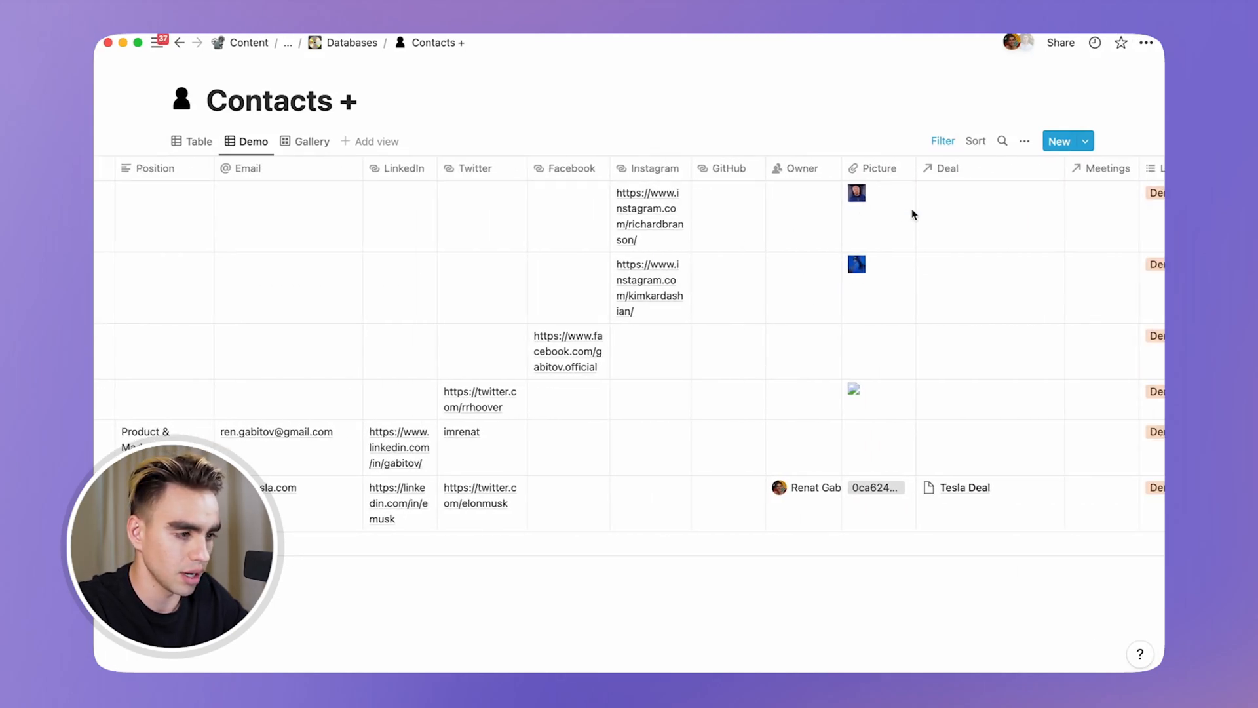
scroll(left, 3)
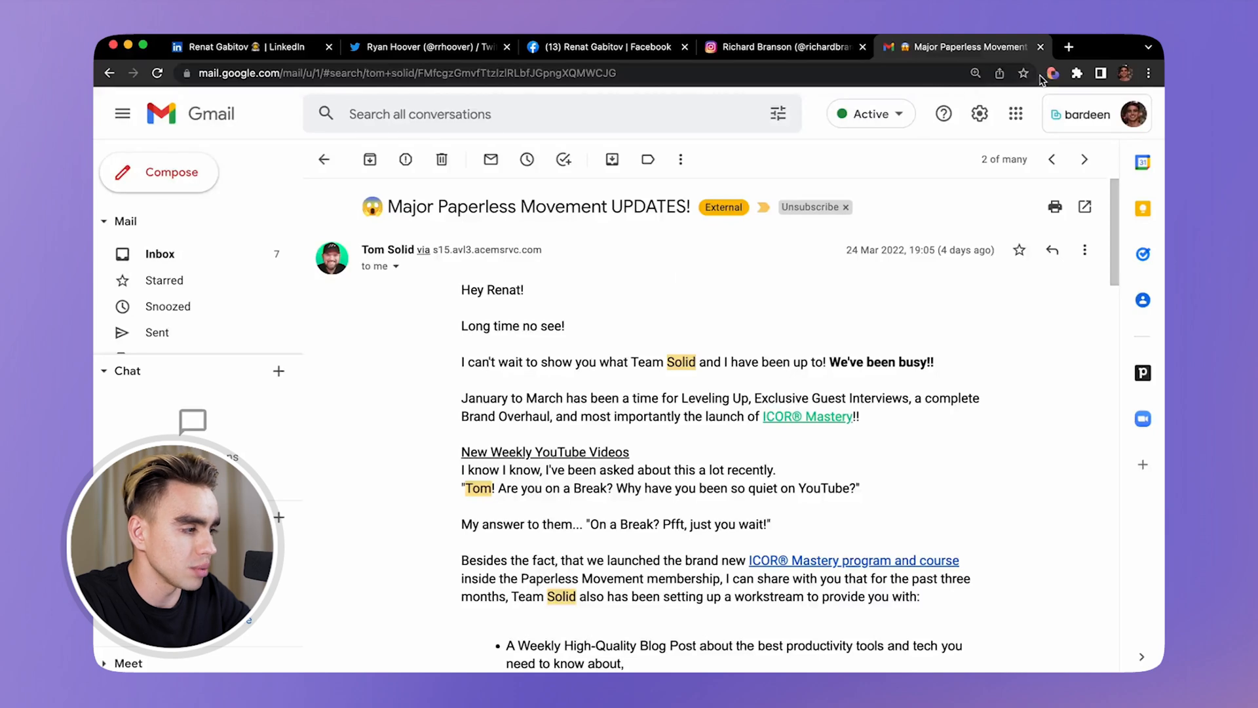
Open 'Save current email to Notion contacts' in the Bardeen builder via its ⋮ menu.
click(1050, 73)
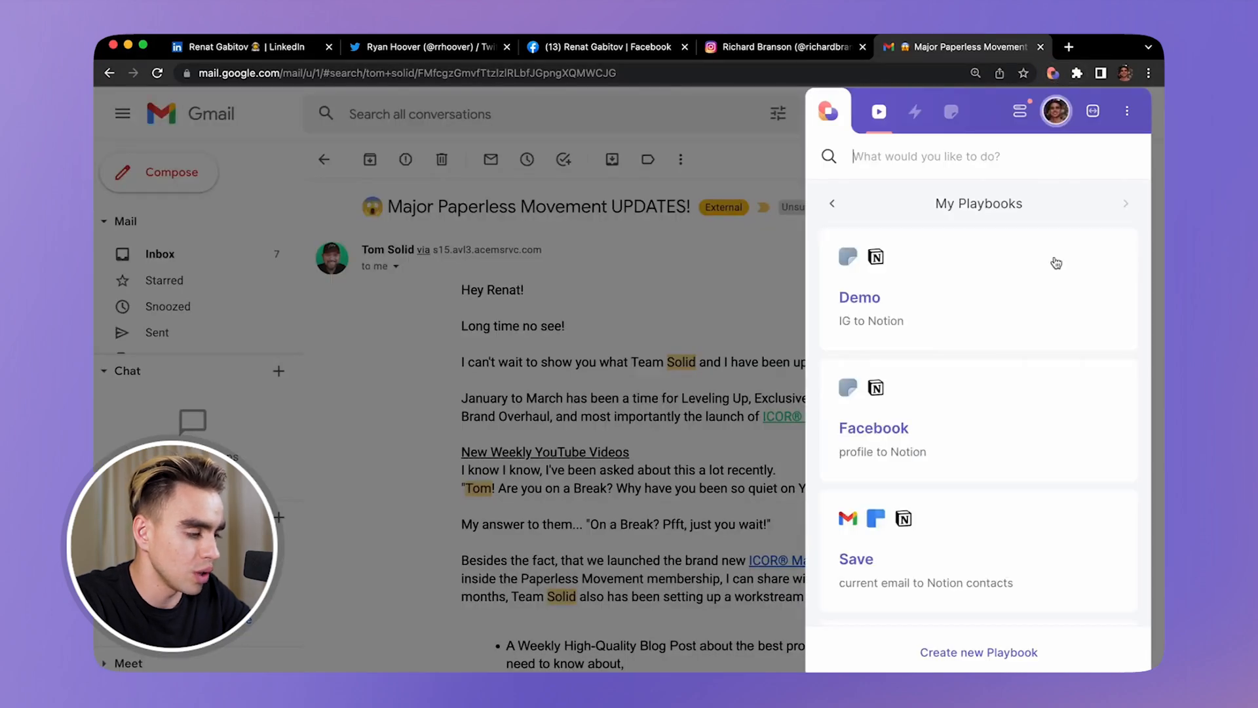
scroll(down, 3)
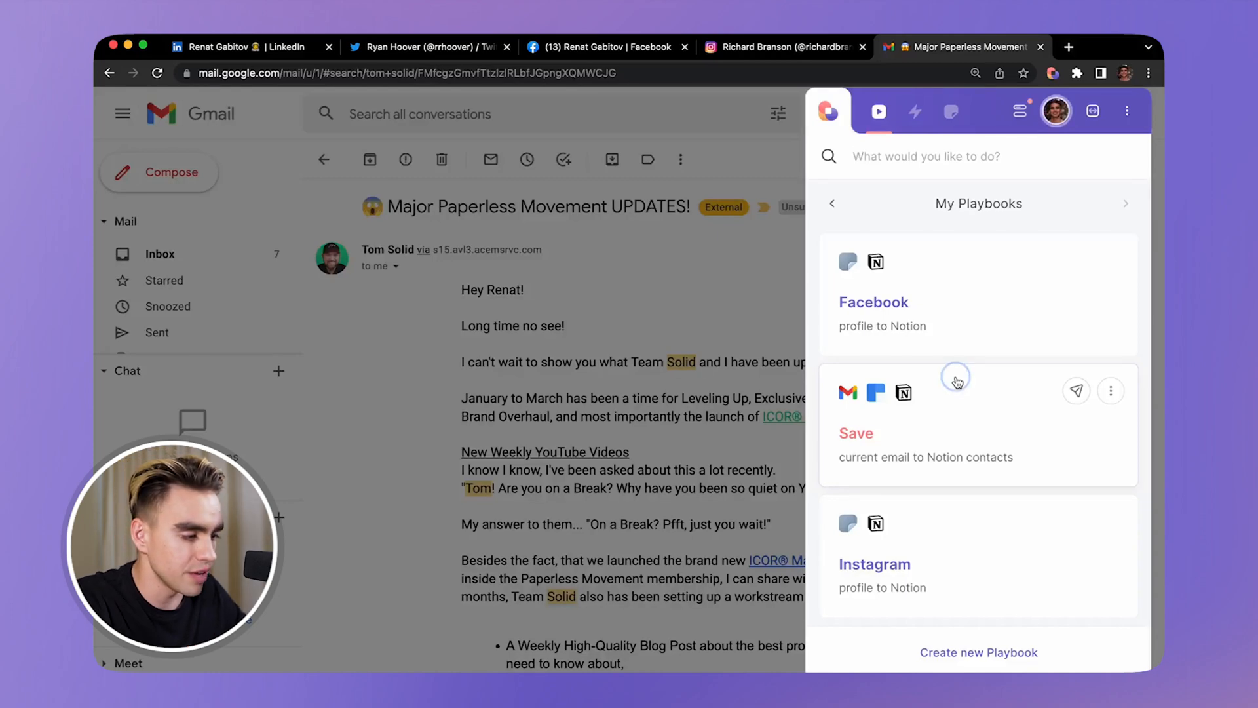
click(855, 434)
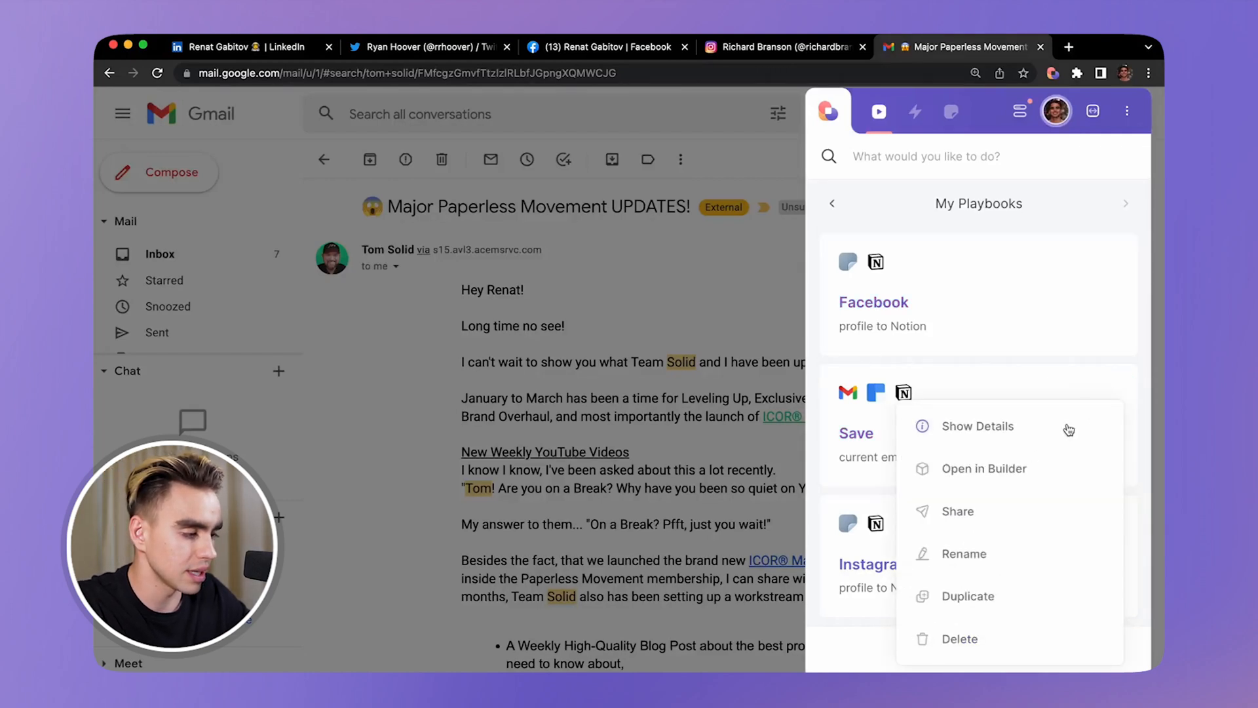
click(983, 467)
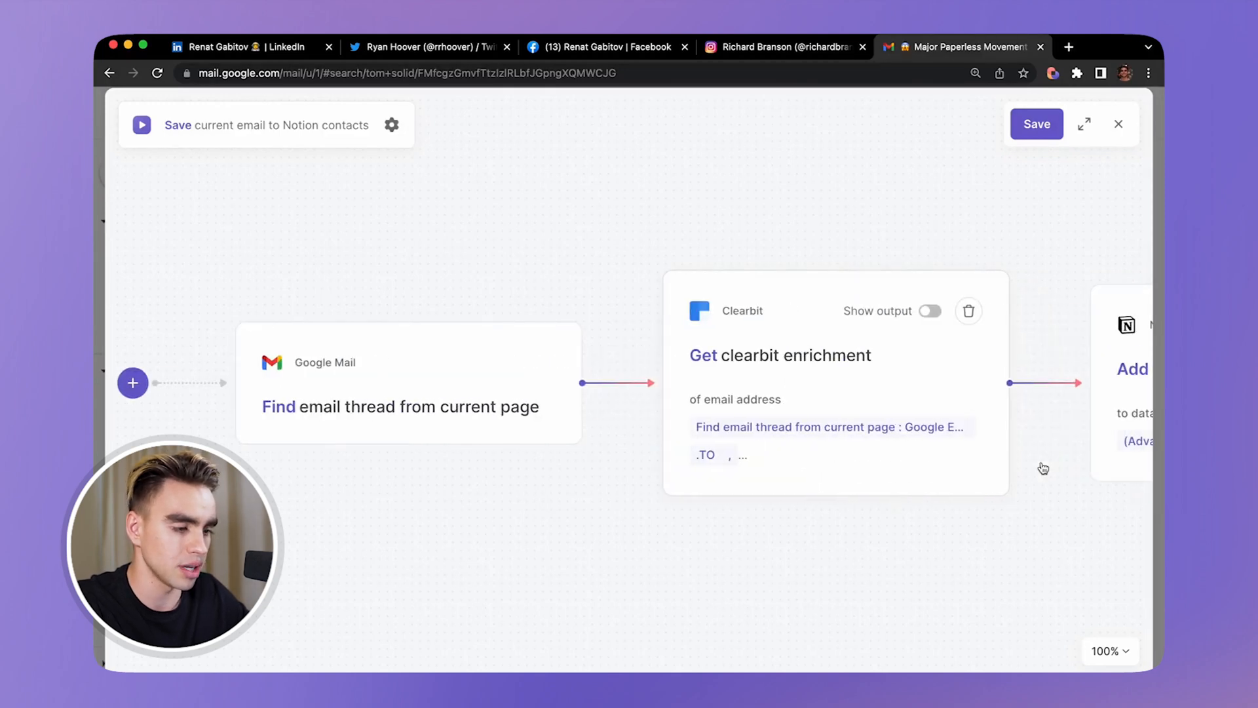
mouse_move(497, 594)
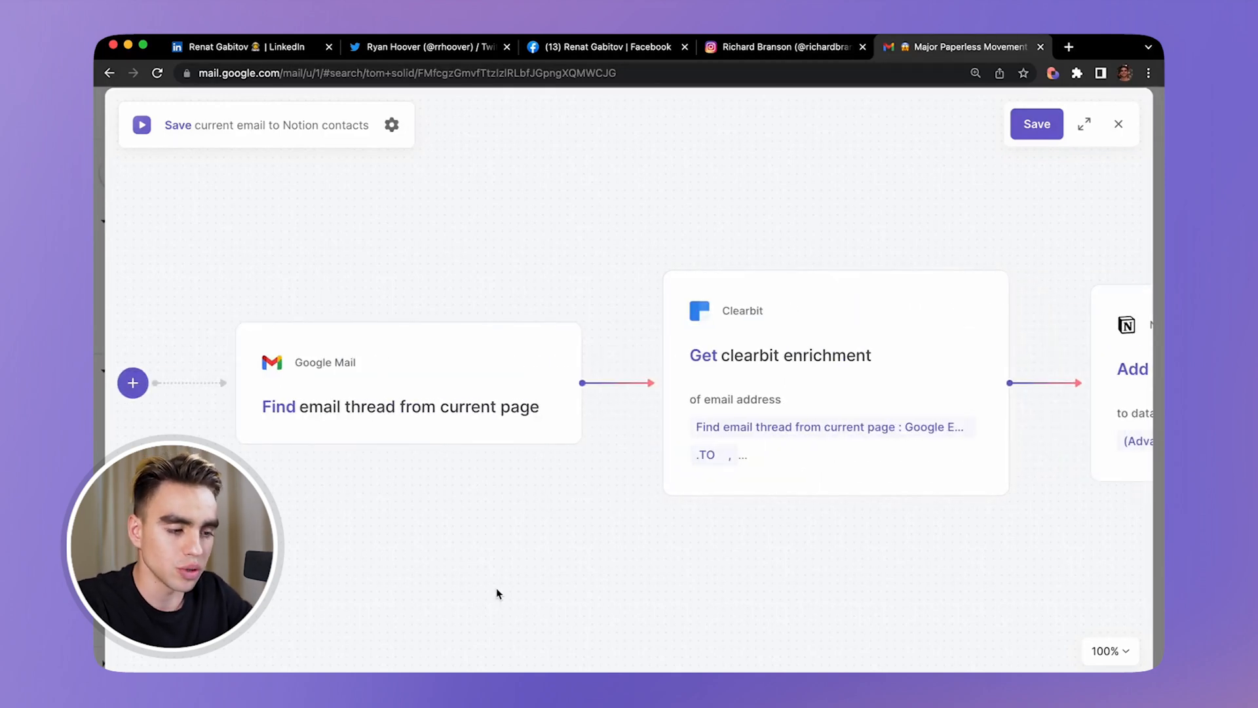
mouse_move(371, 413)
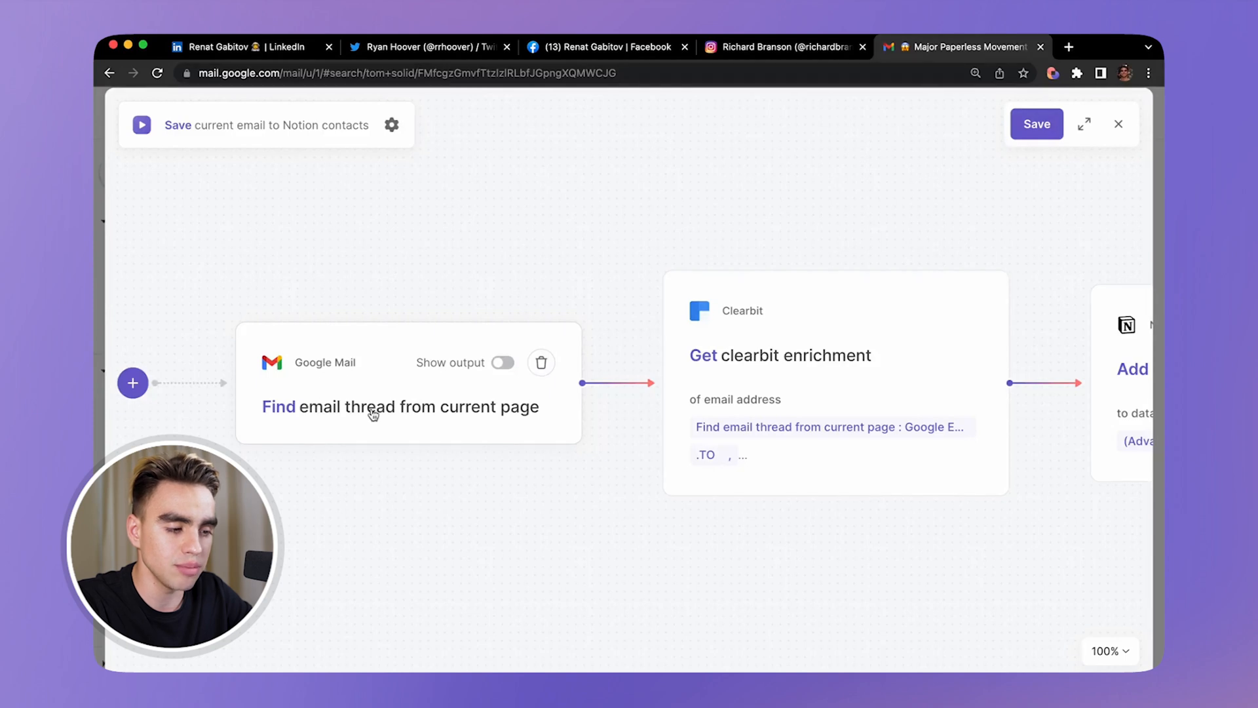
mouse_move(403, 319)
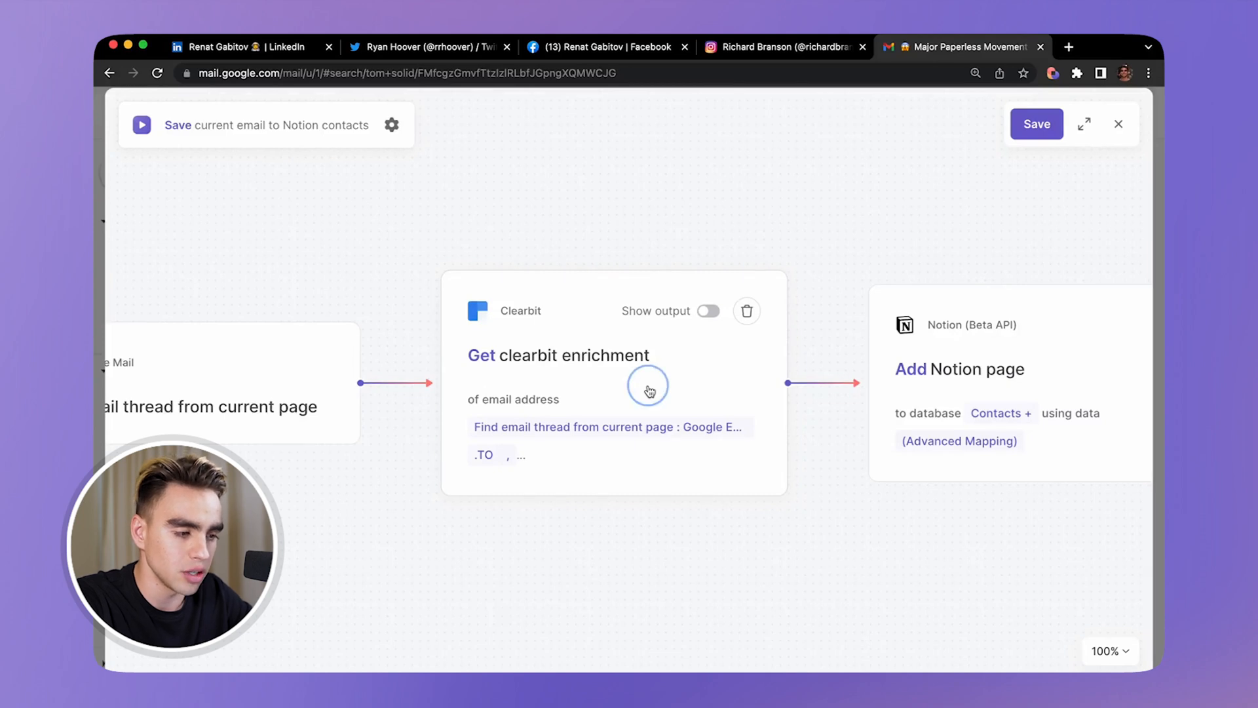
click(647, 390)
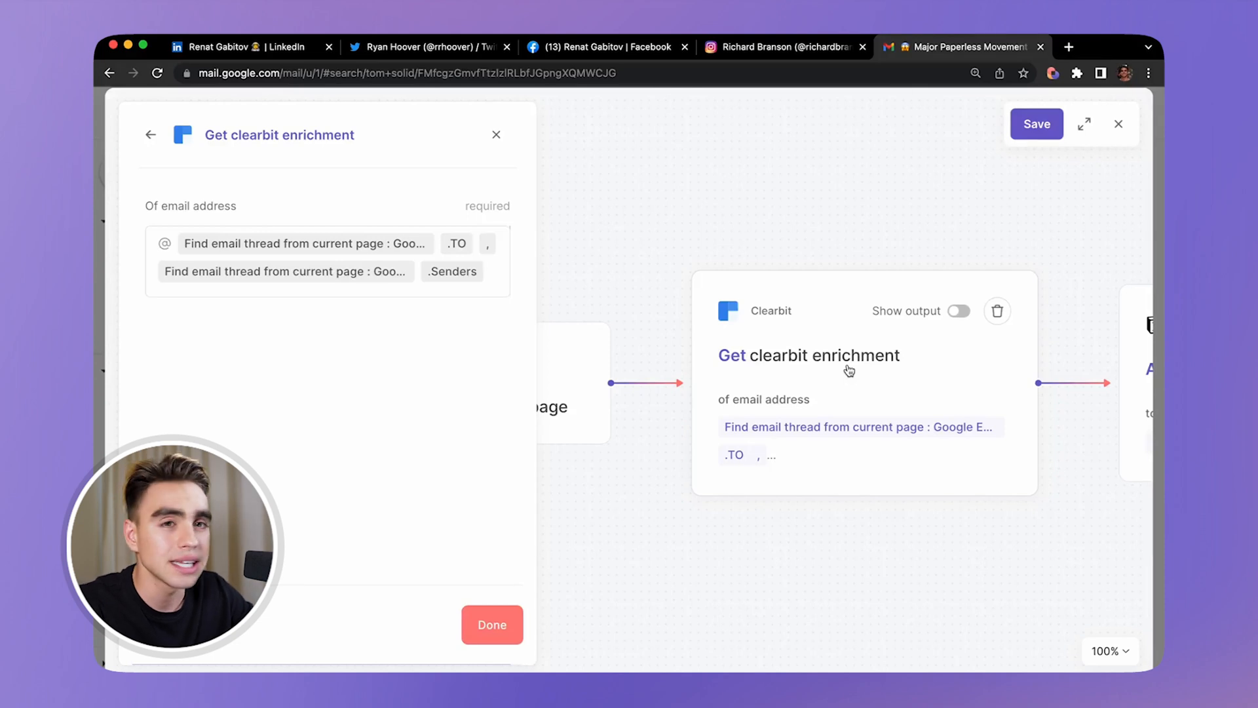
mouse_move(745, 262)
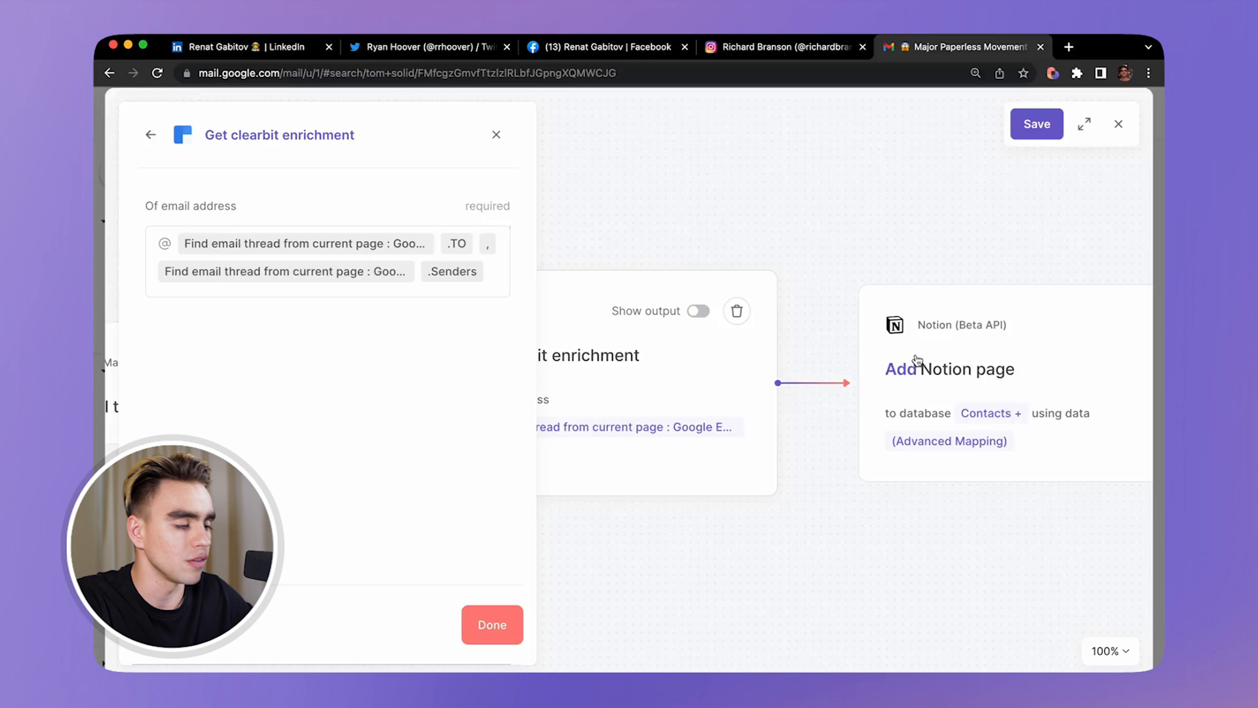
click(1126, 325)
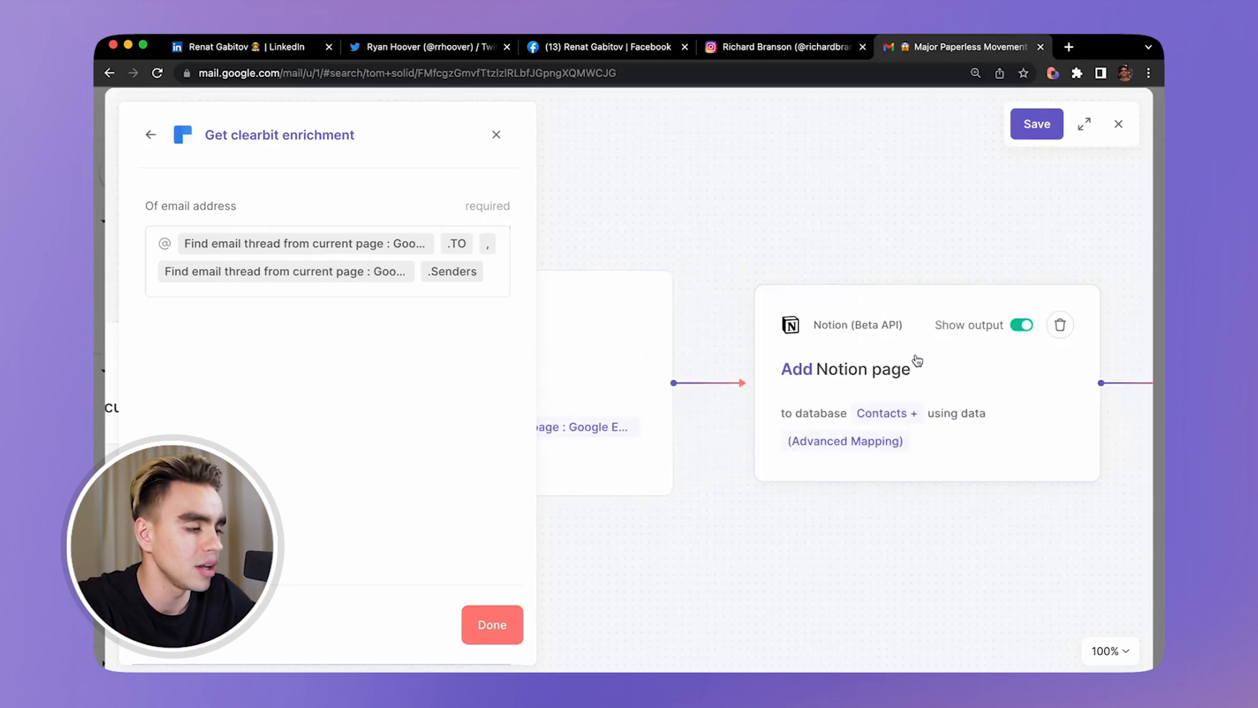
click(844, 370)
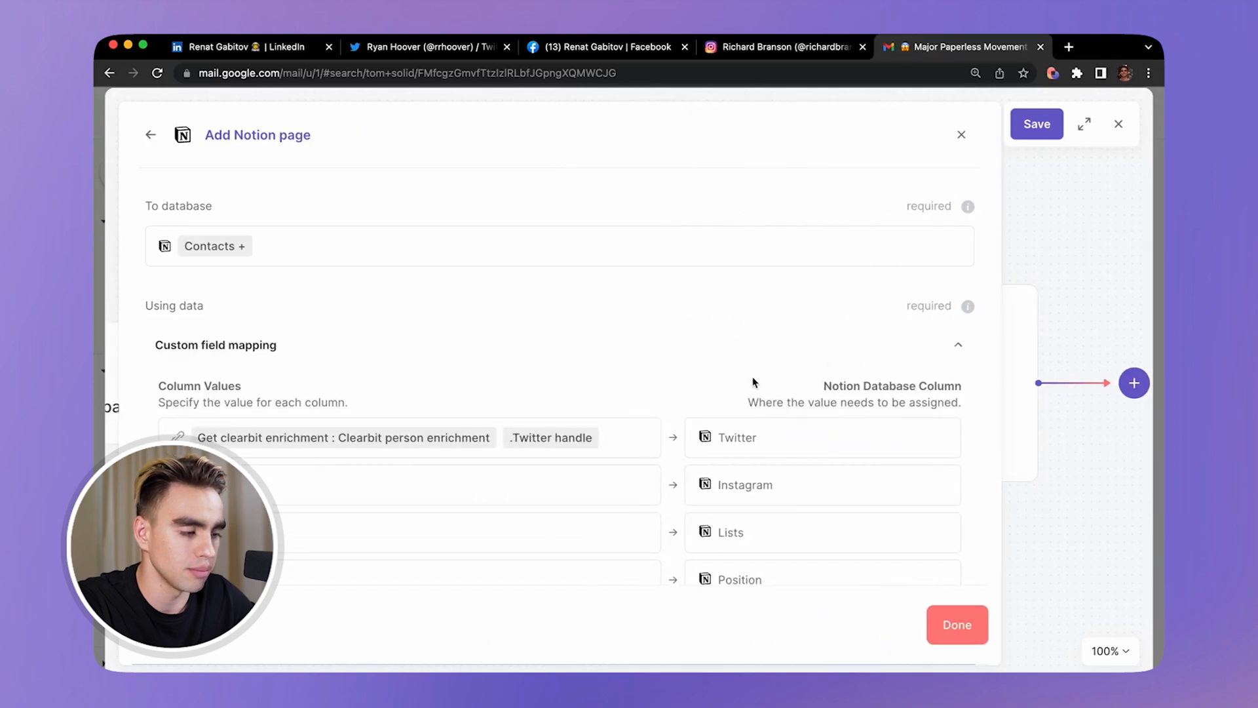
scroll(down, 3)
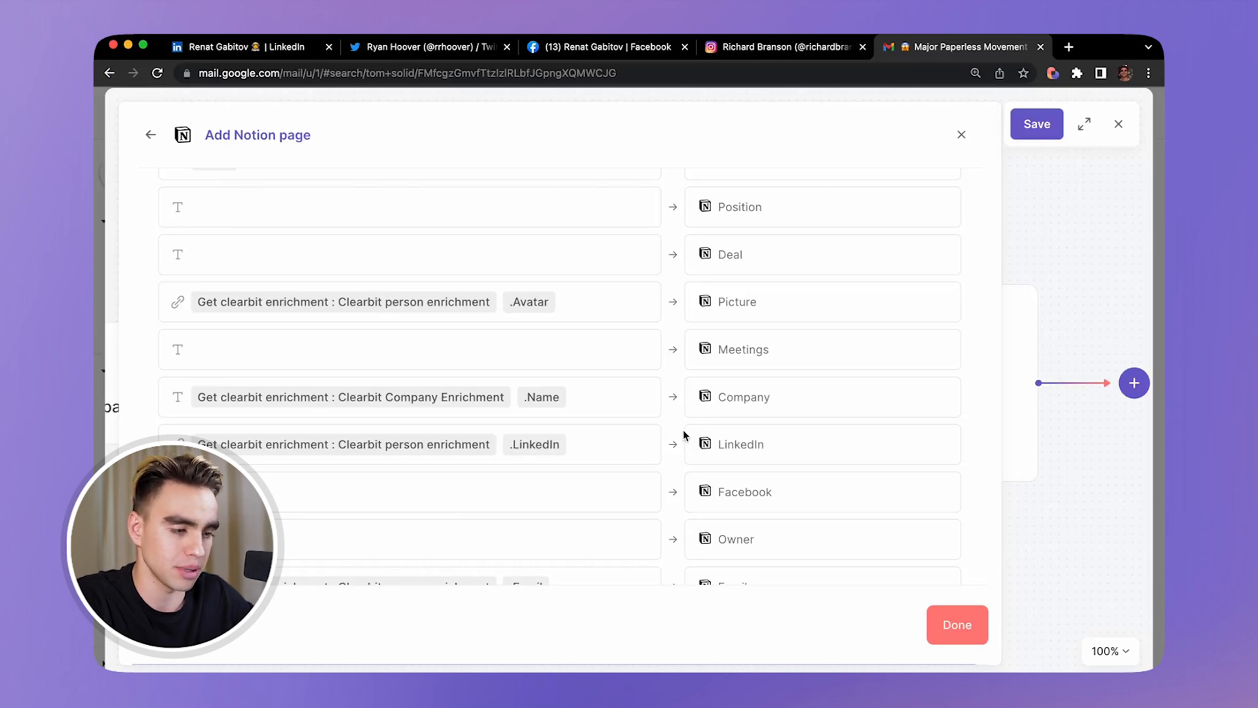
click(955, 624)
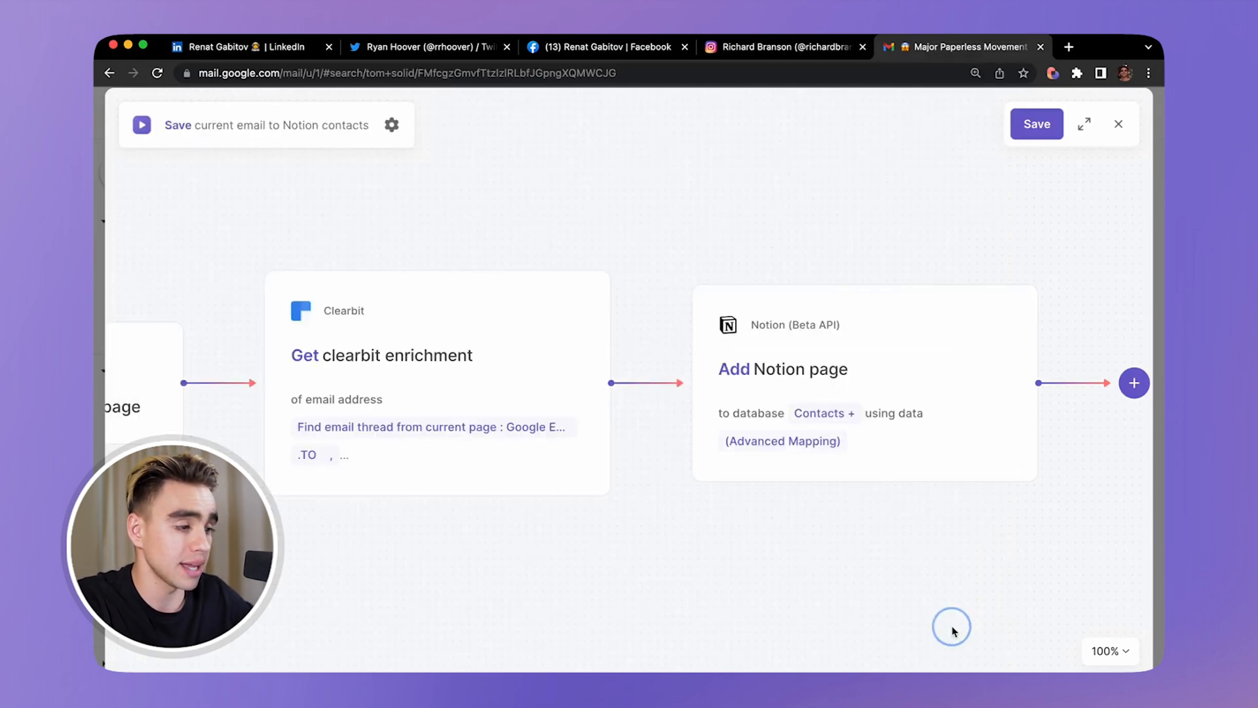